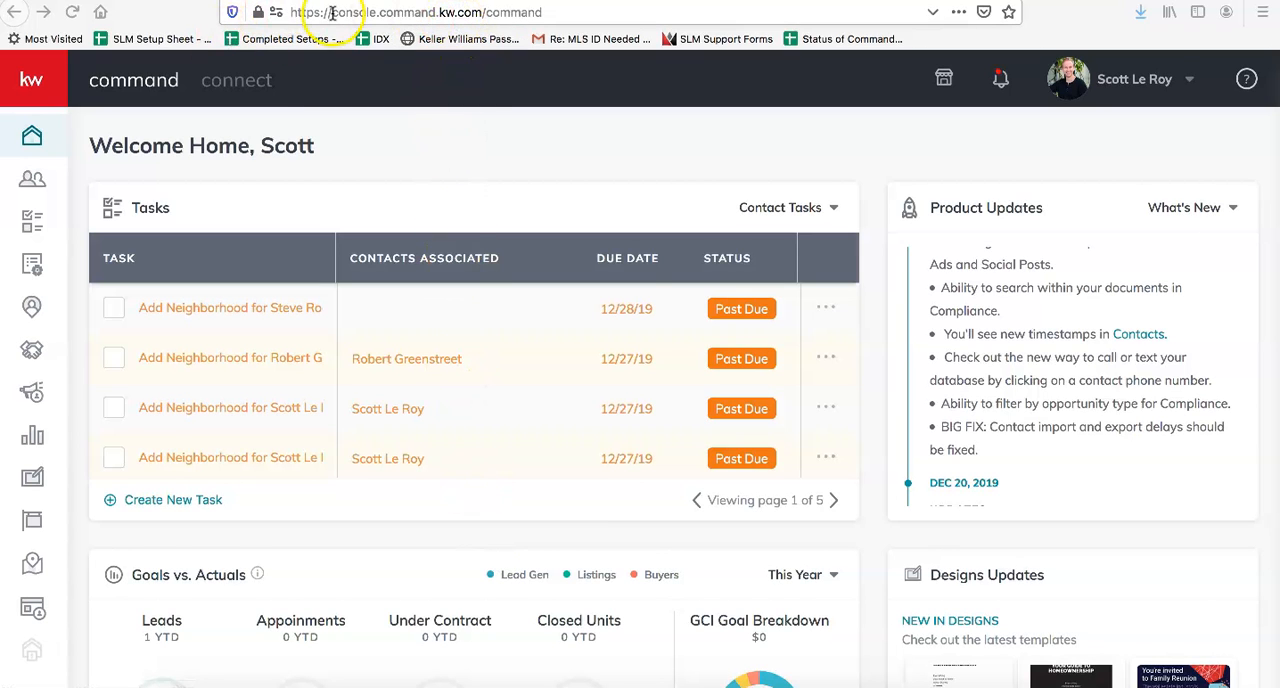
Step: Go to agent.kw.com and open the Sites section listing the account's landing pages
text(agent.kw.com/)
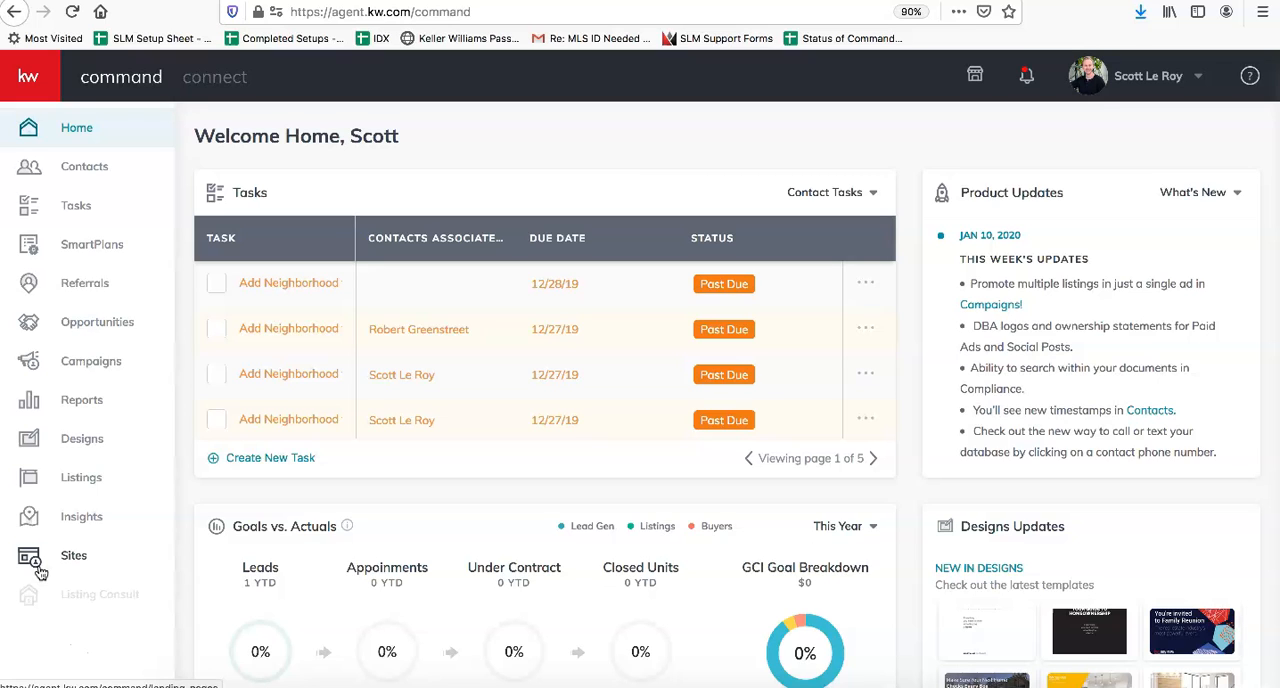
mouse_move(44, 560)
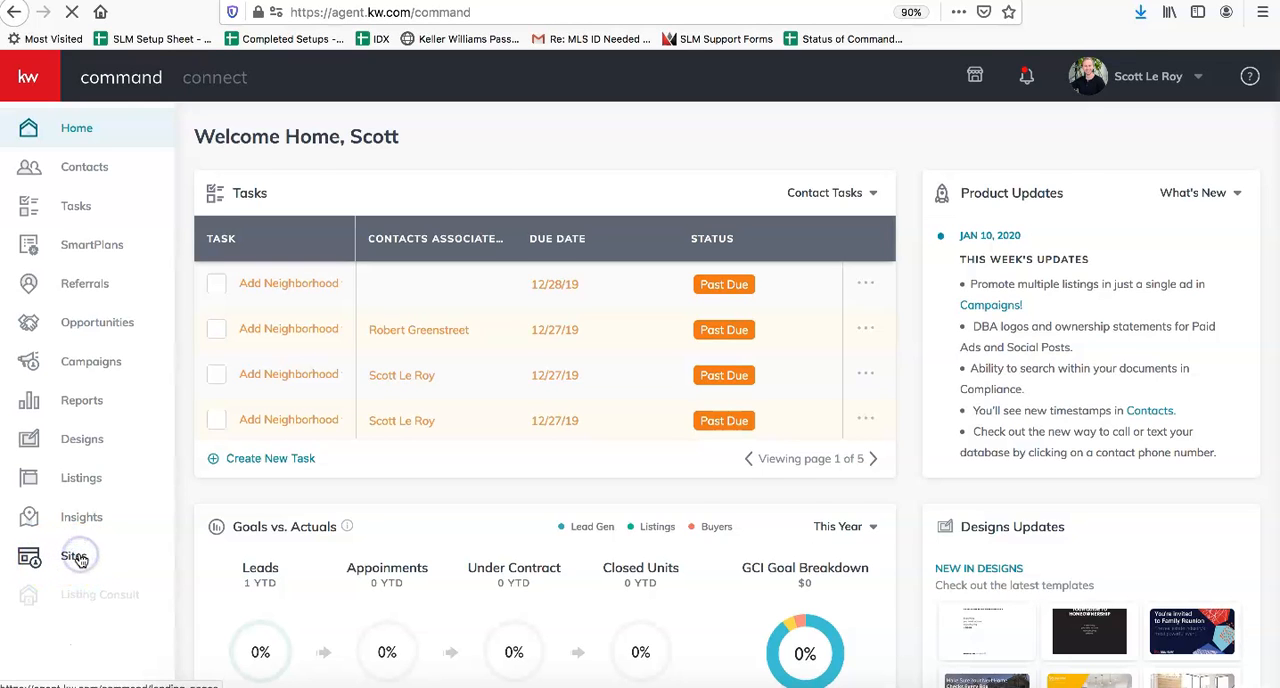
click(74, 556)
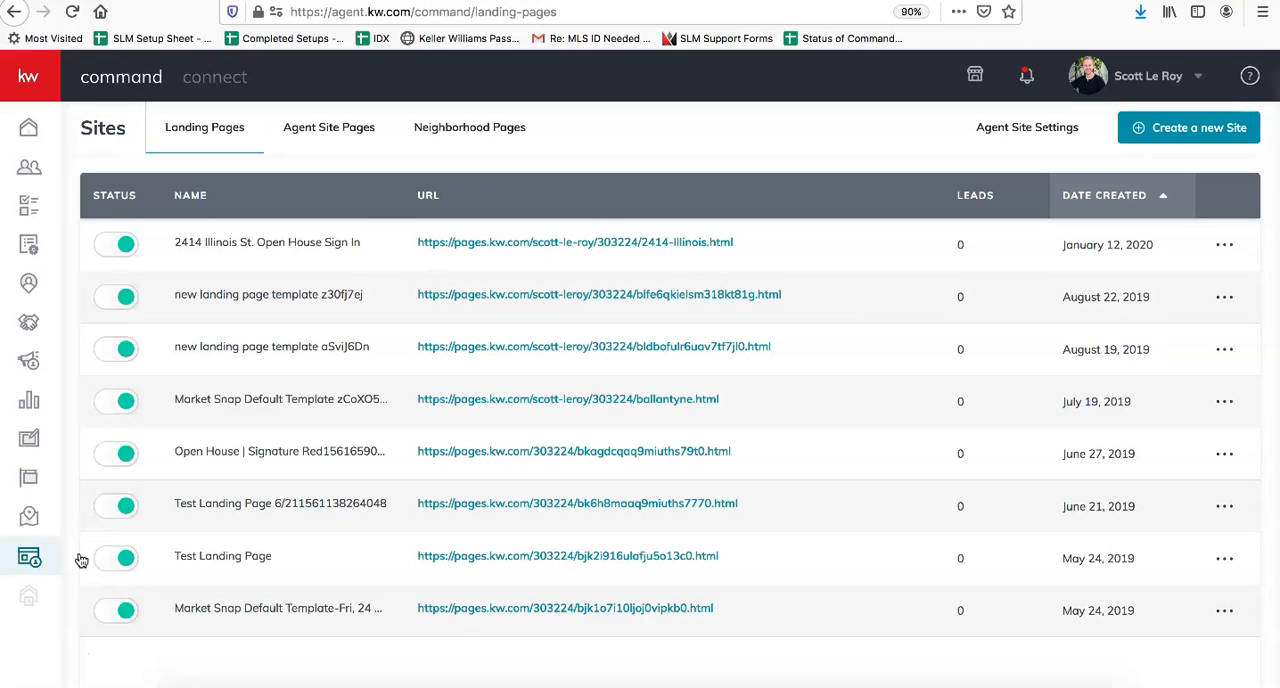
mouse_move(924, 196)
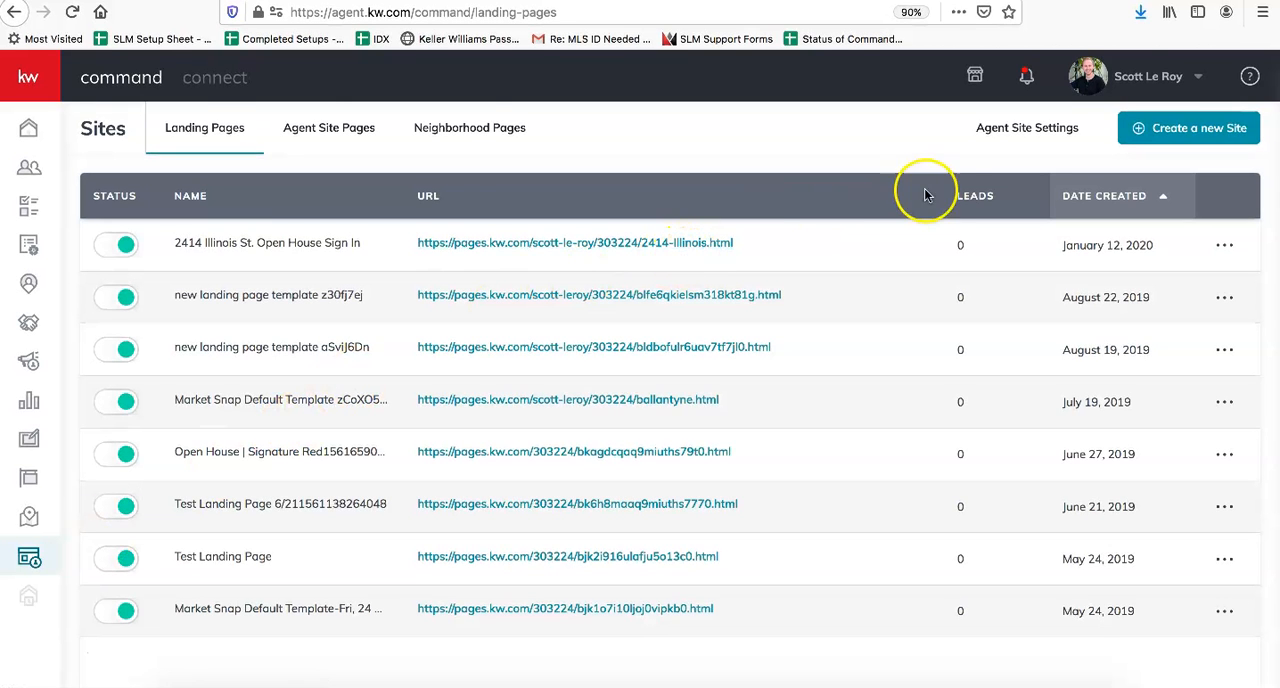
mouse_move(1028, 128)
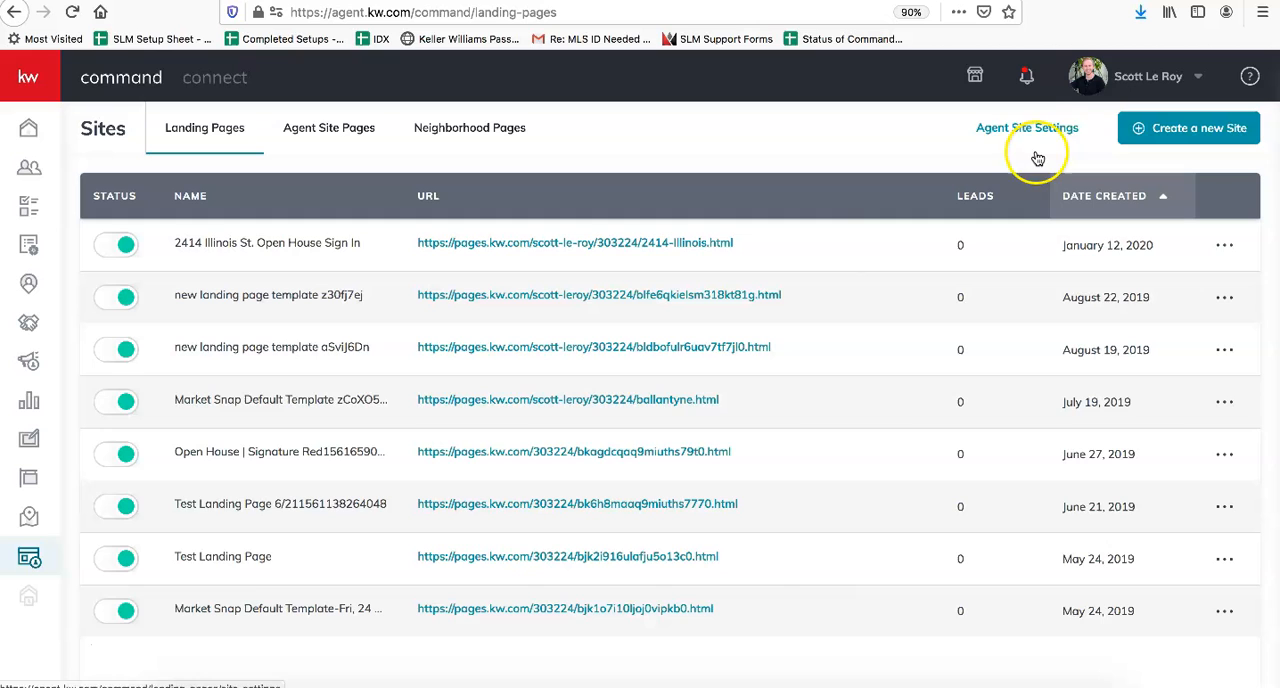
mouse_move(1030, 132)
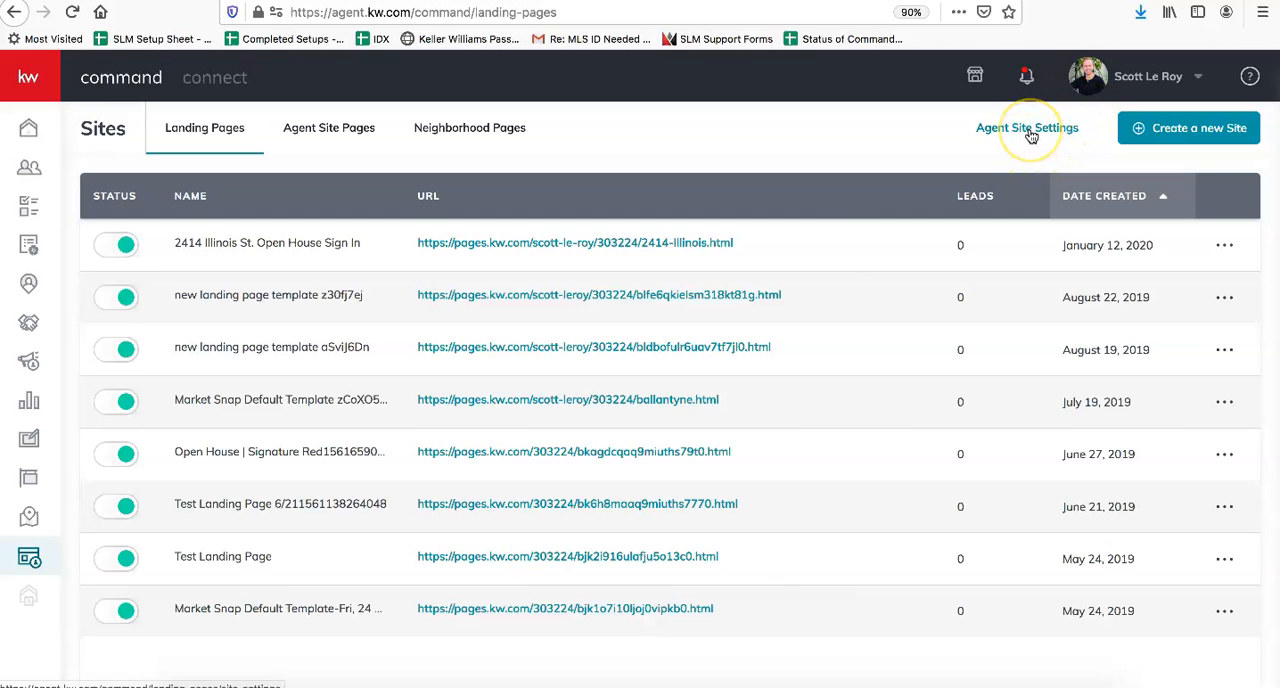
Step: Open Agent Site Settings showing the site's current subdomain
click(1028, 128)
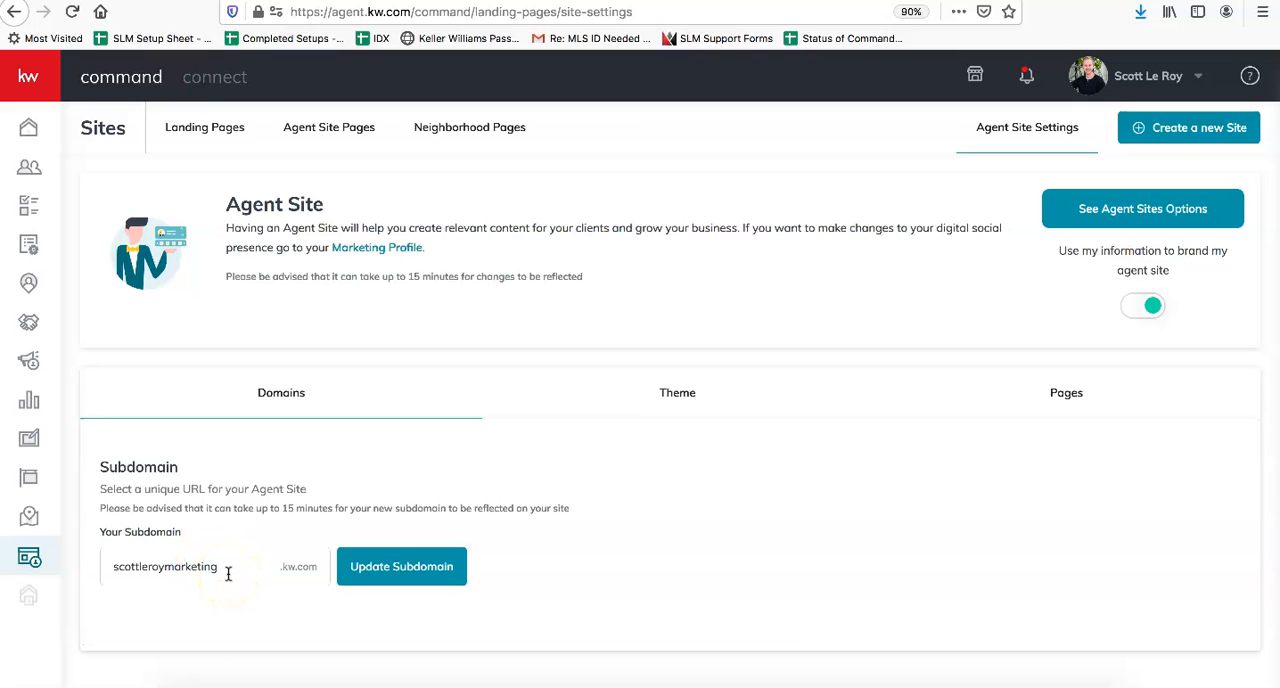
Step: Replace the agent site subdomain with slmarketing and submit the update
click(200, 568)
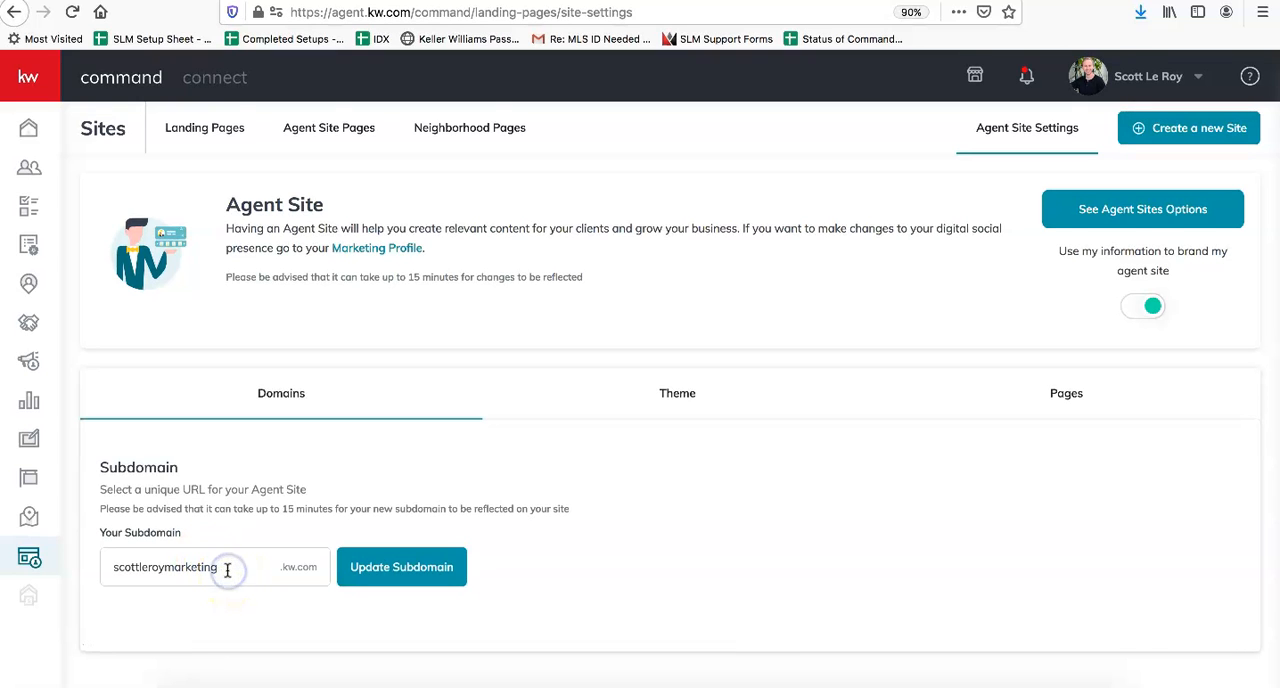
double_click(164, 568)
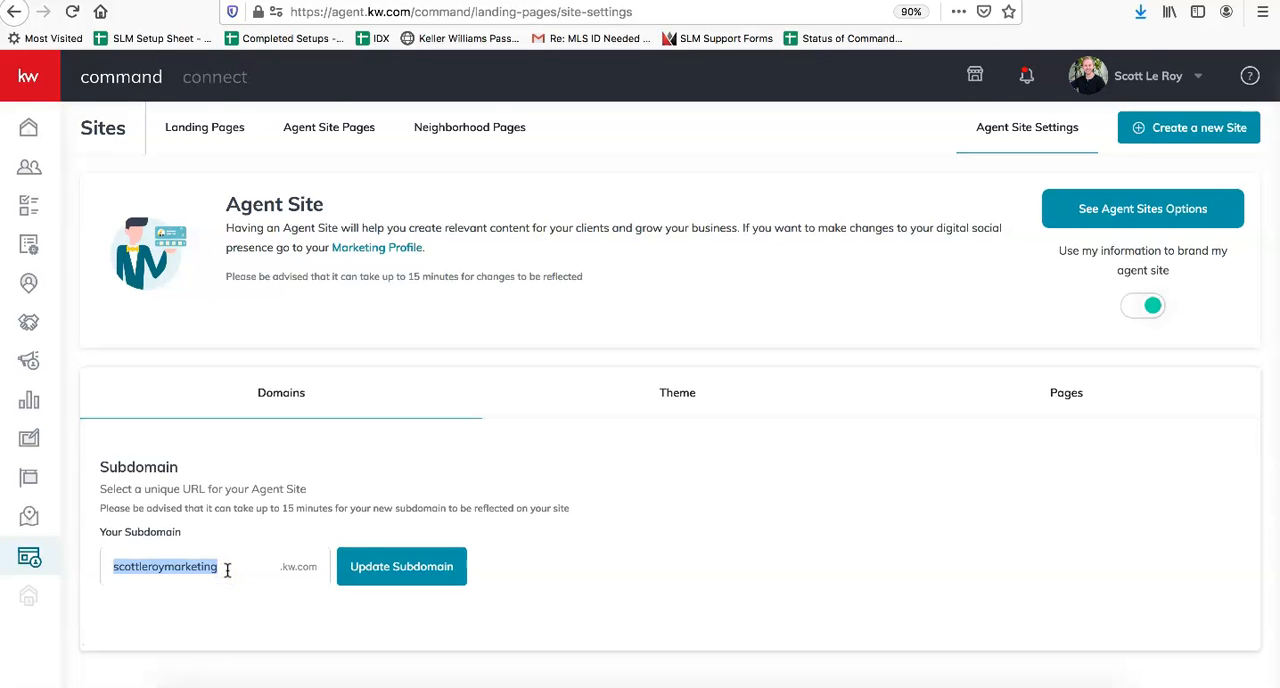
text(slm)
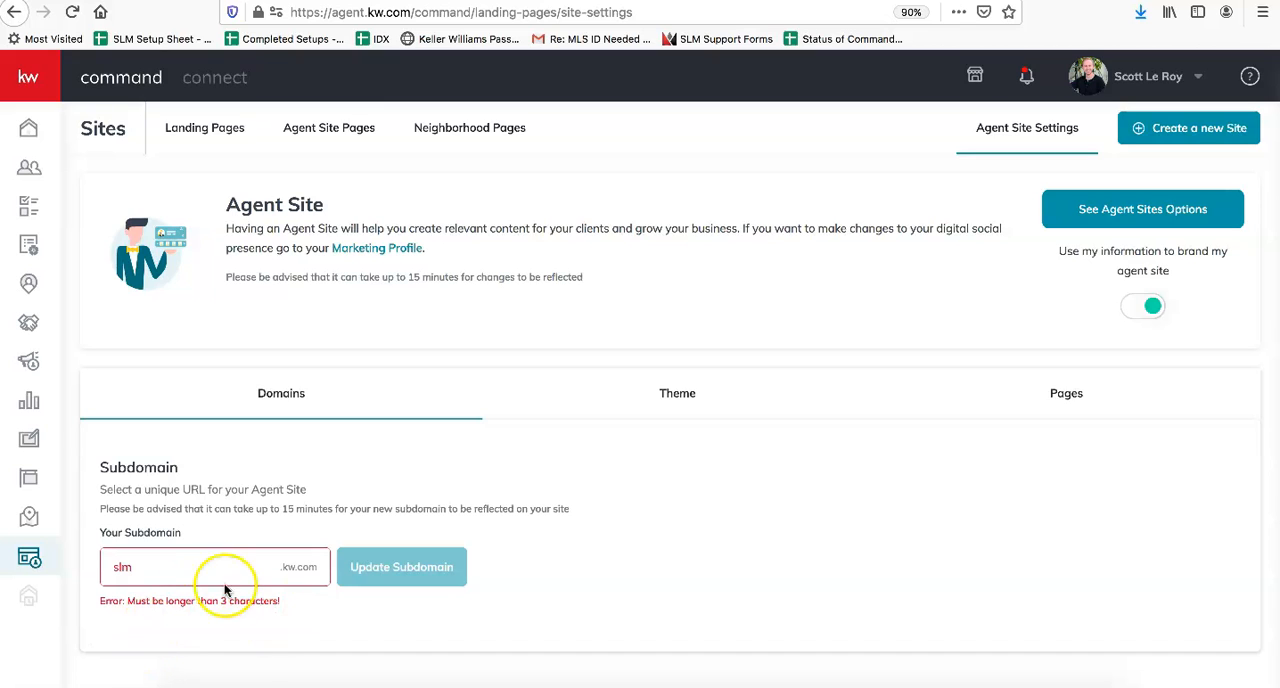
key(Backspace)
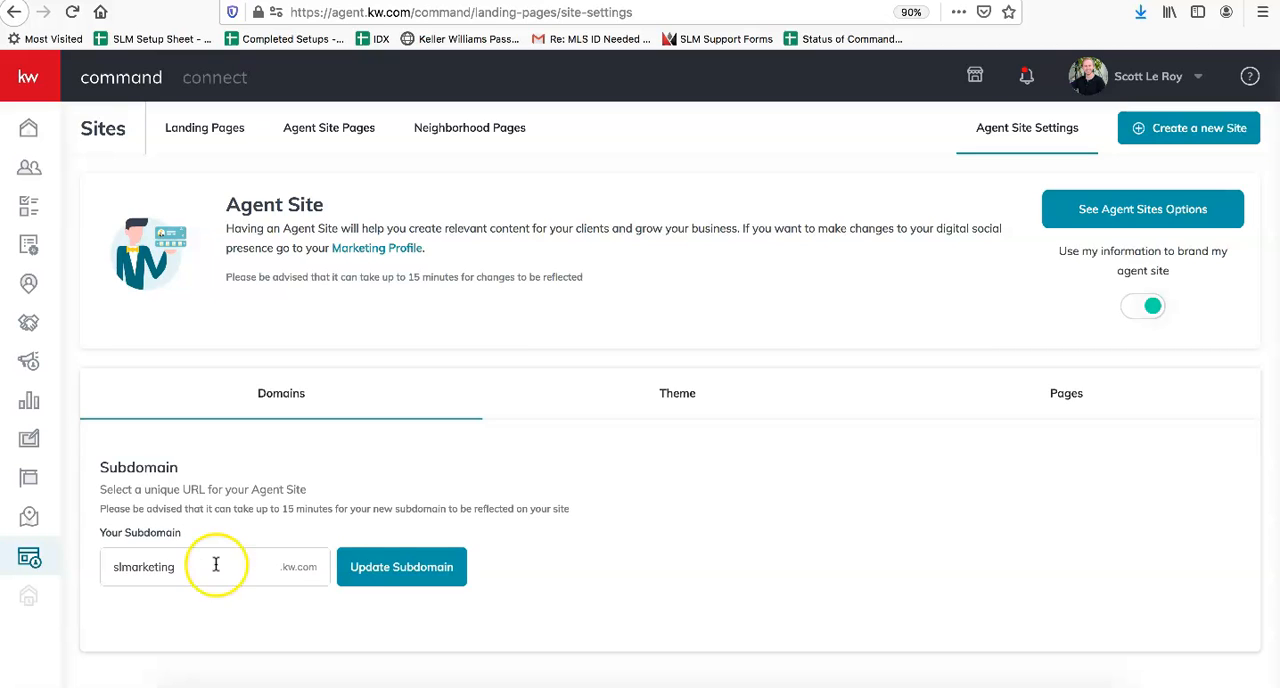
click(400, 568)
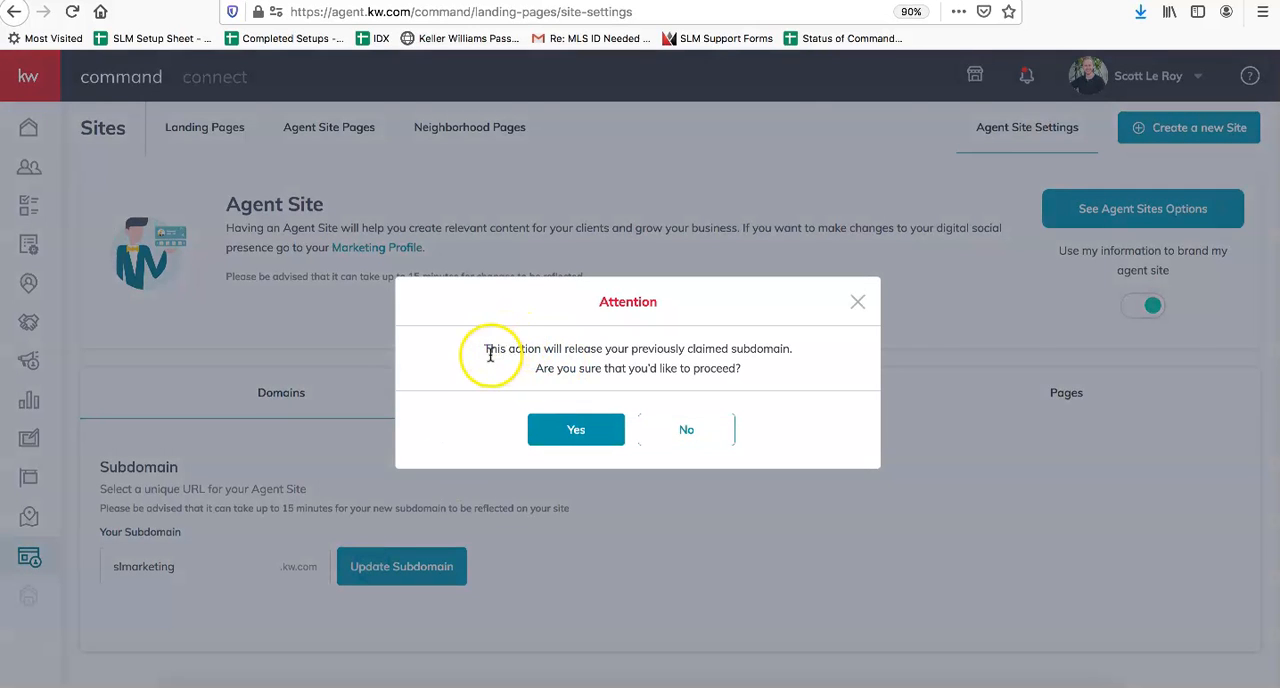
mouse_move(678, 368)
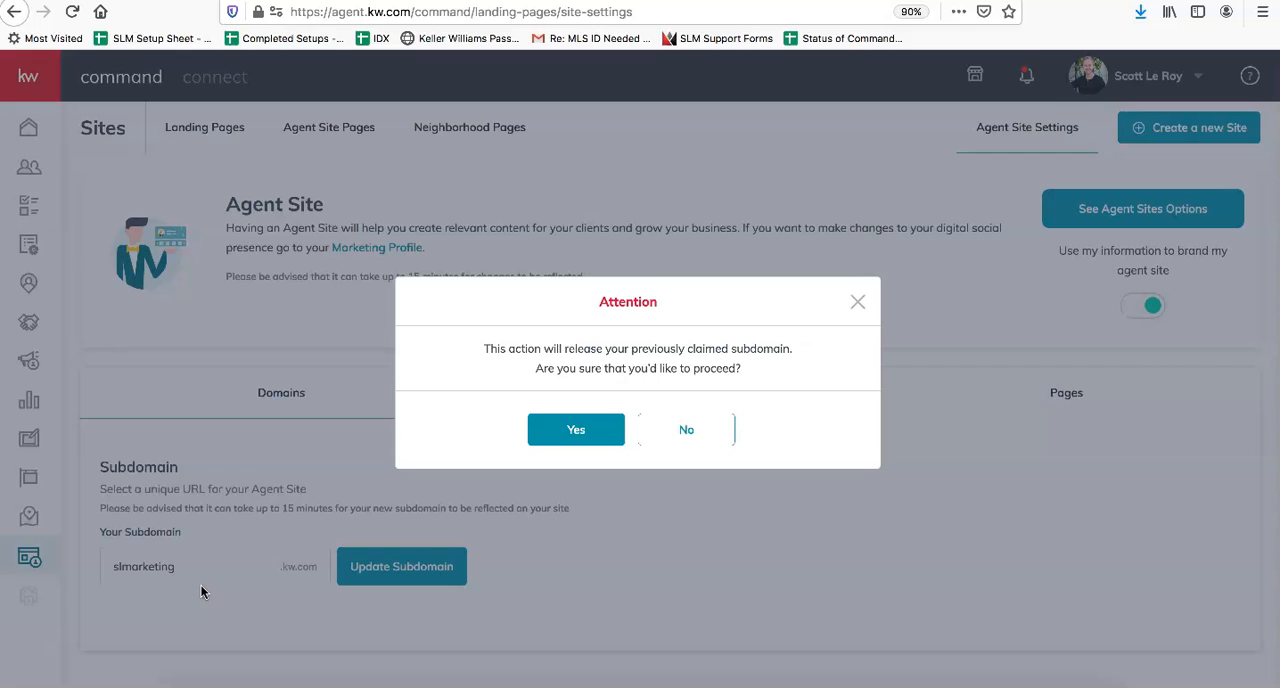
mouse_move(500, 372)
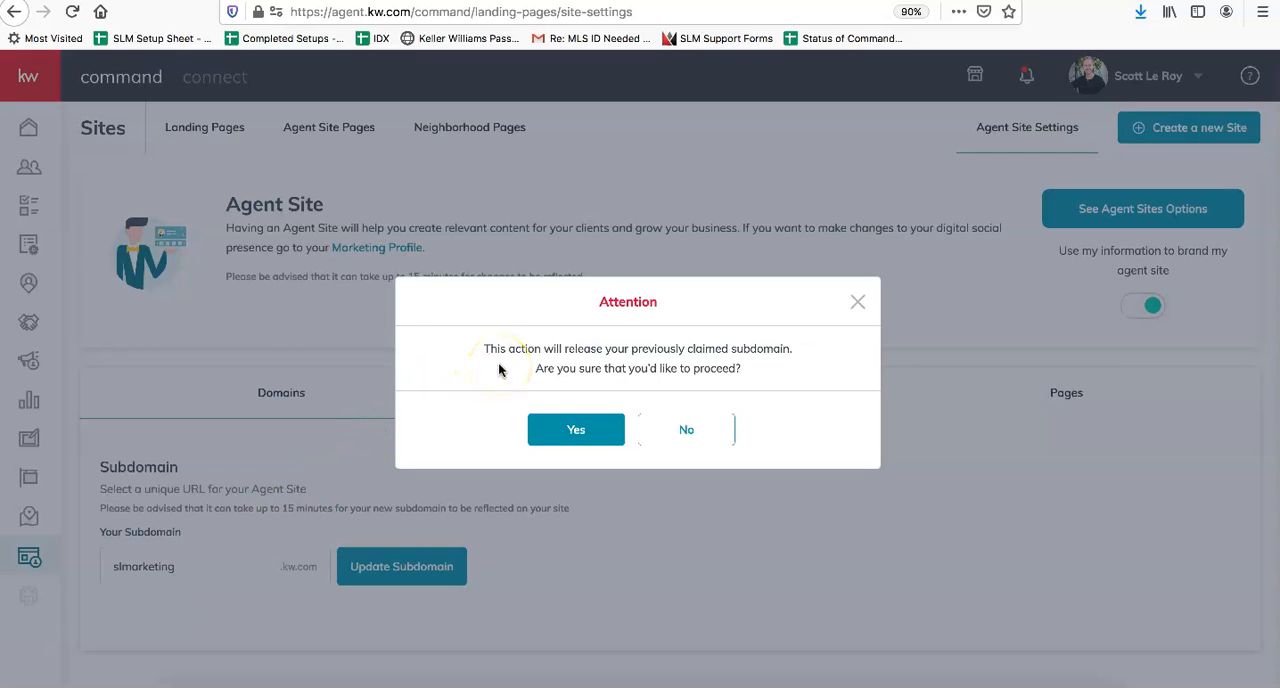
mouse_move(676, 436)
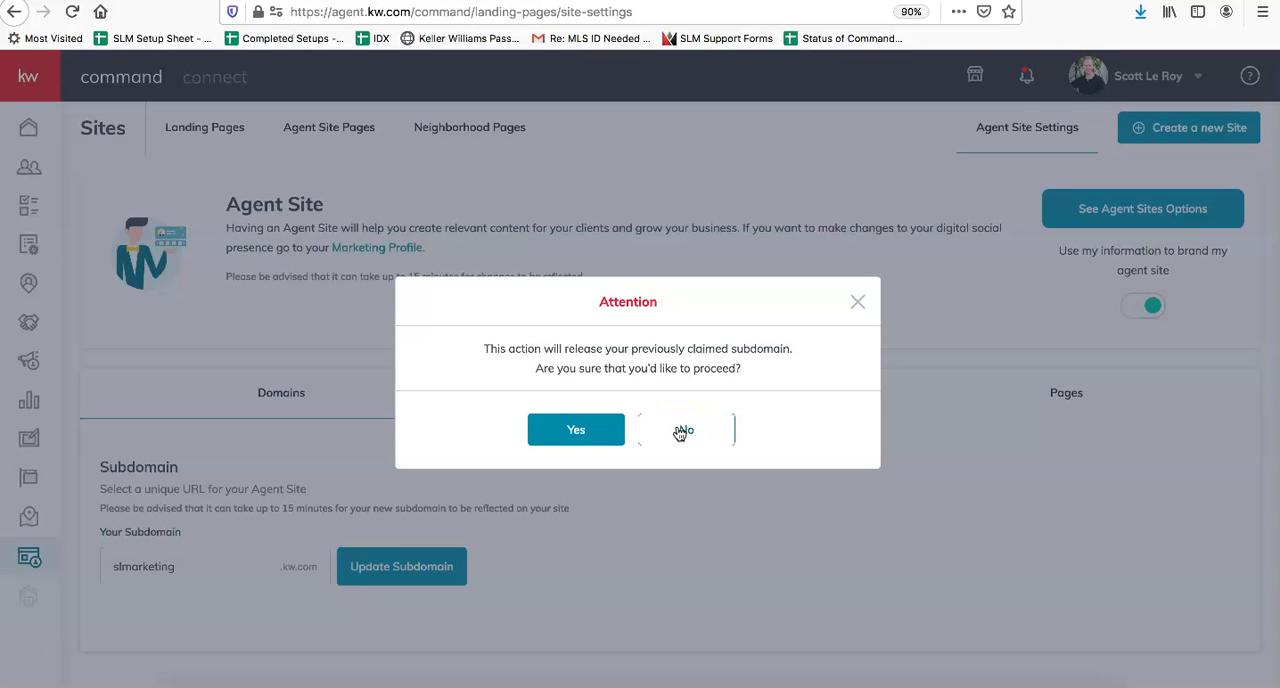
Step: Answer No to releasing the previously claimed subdomain
click(684, 428)
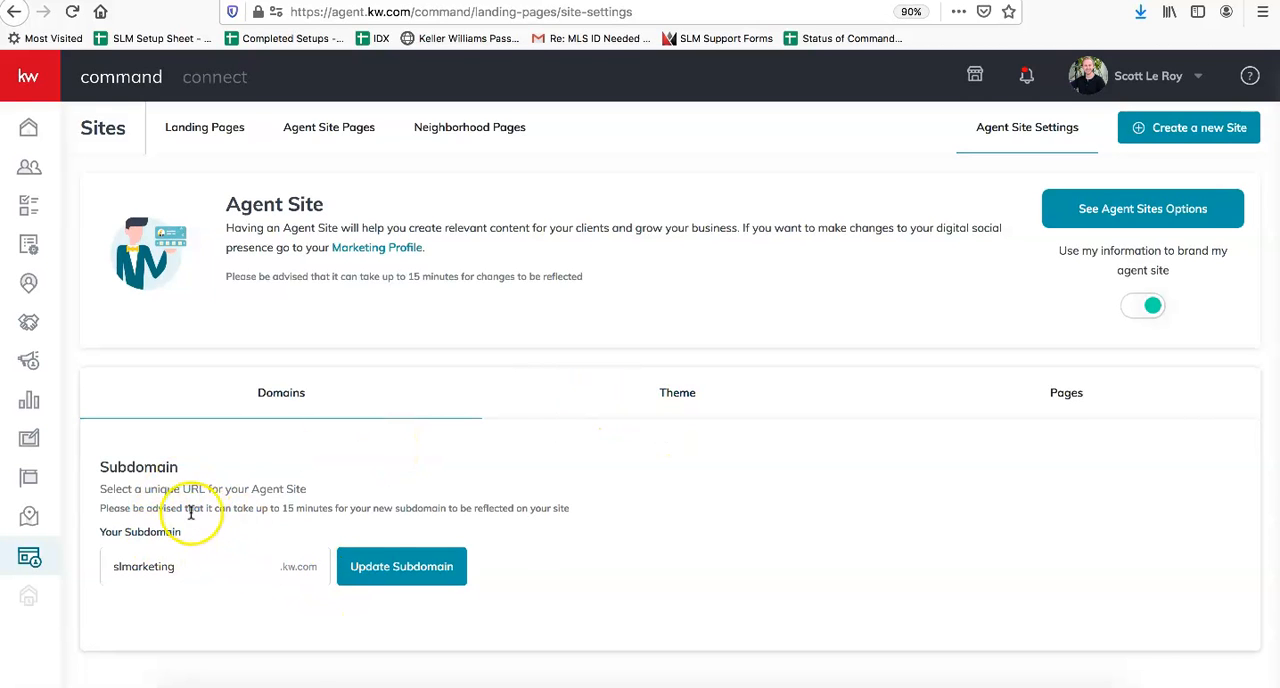
mouse_move(228, 522)
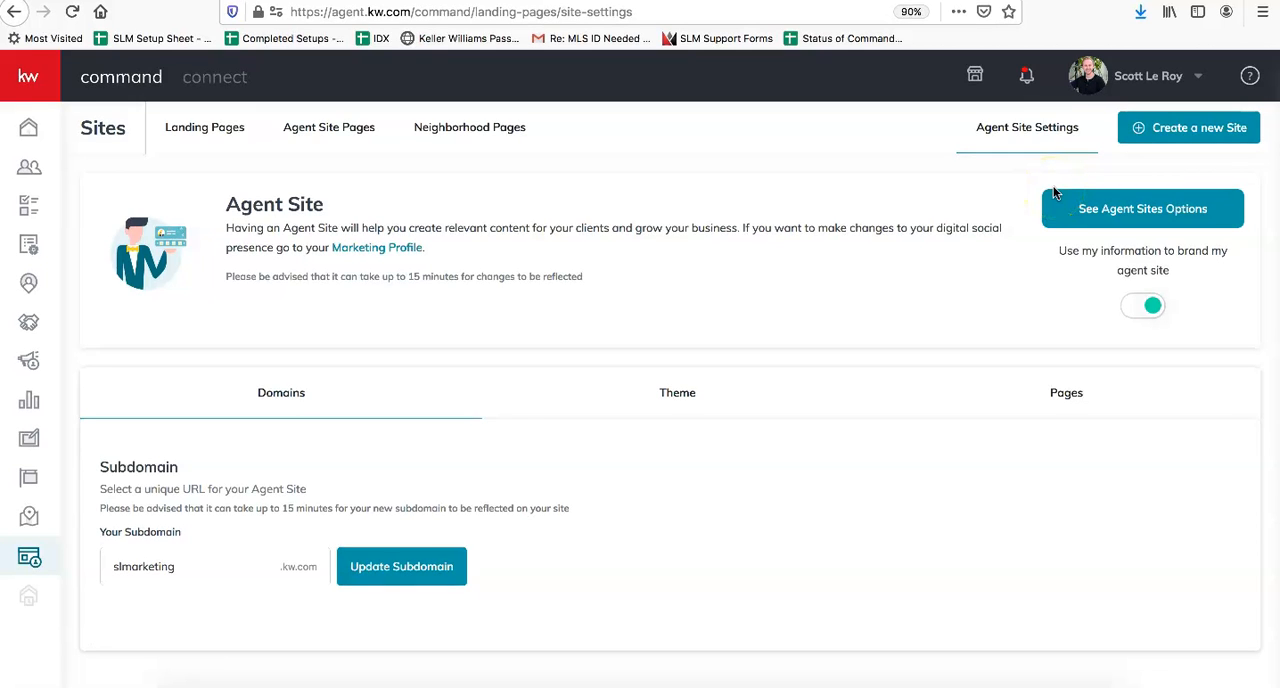
mouse_move(1052, 180)
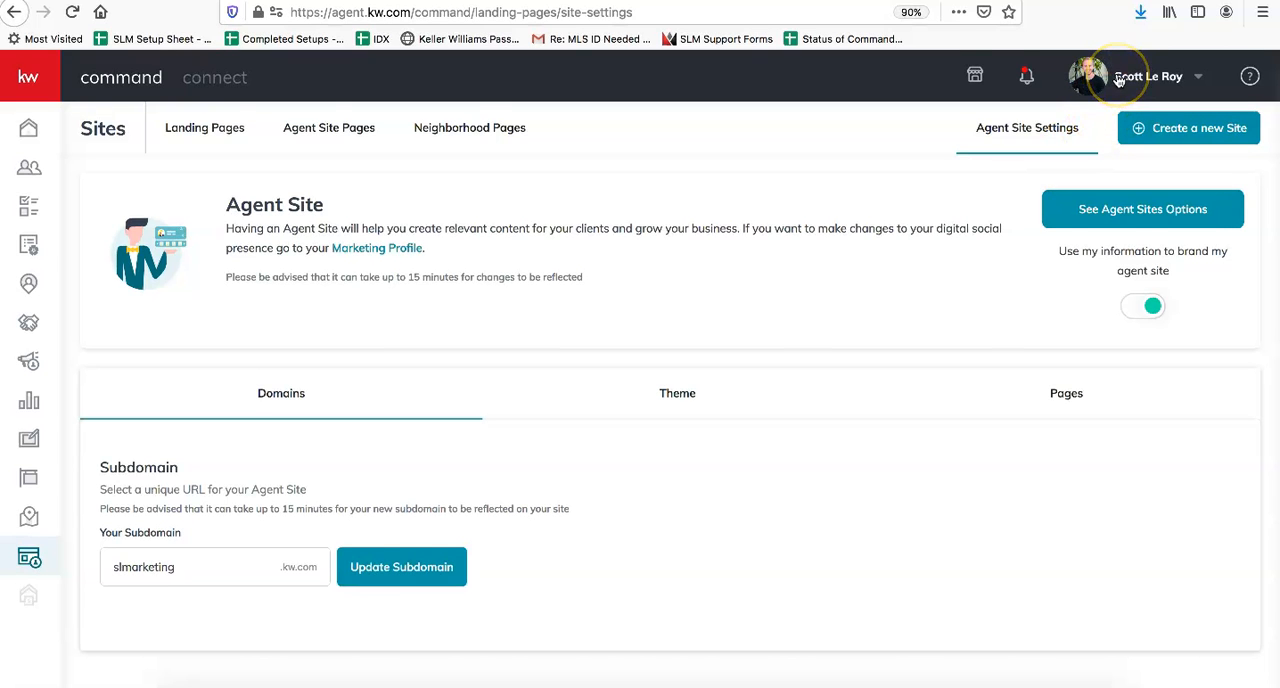
Step: Show the account menu with Profile, Settings and Log out
click(1148, 76)
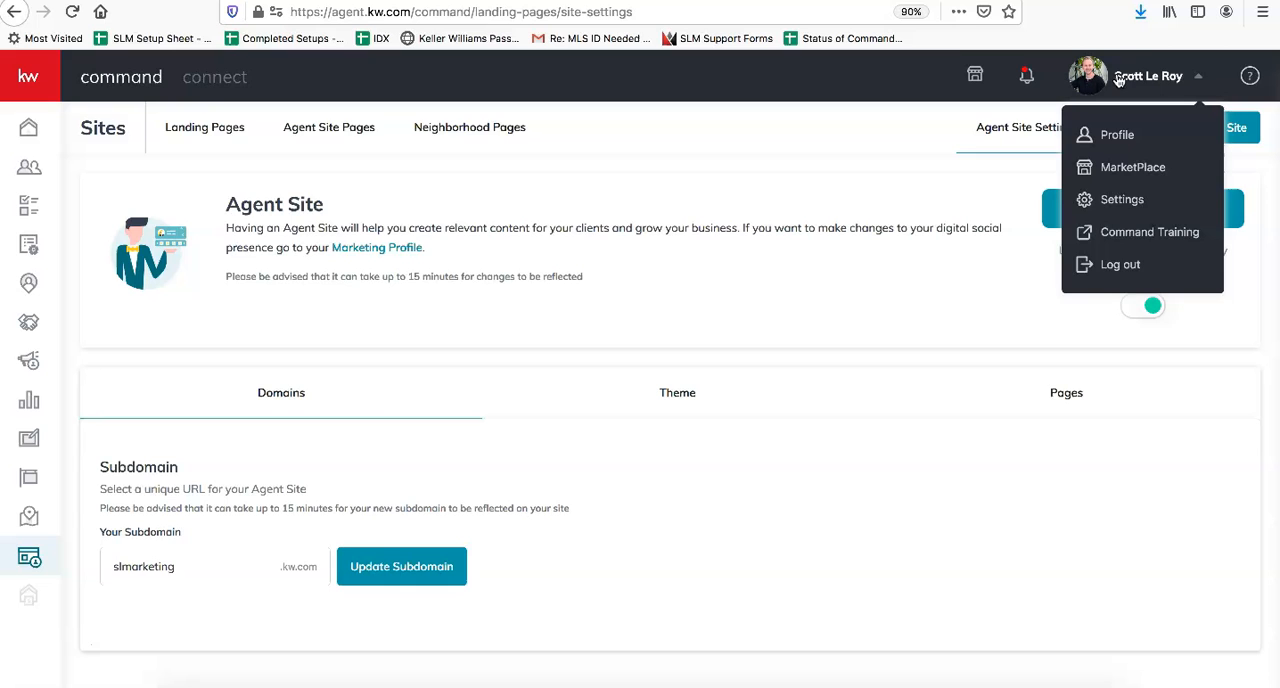
Step: Go to Settings, then Command Settings > Connect Settings > Marketing Profile
click(1122, 200)
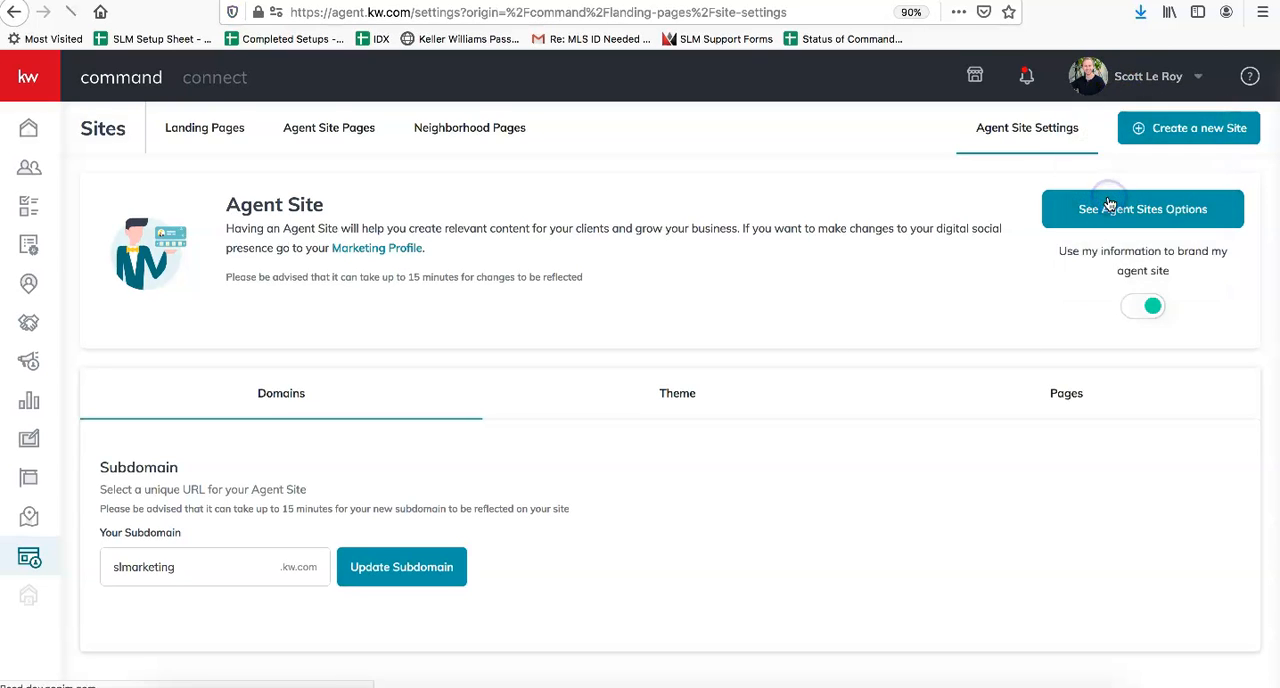
click(1144, 208)
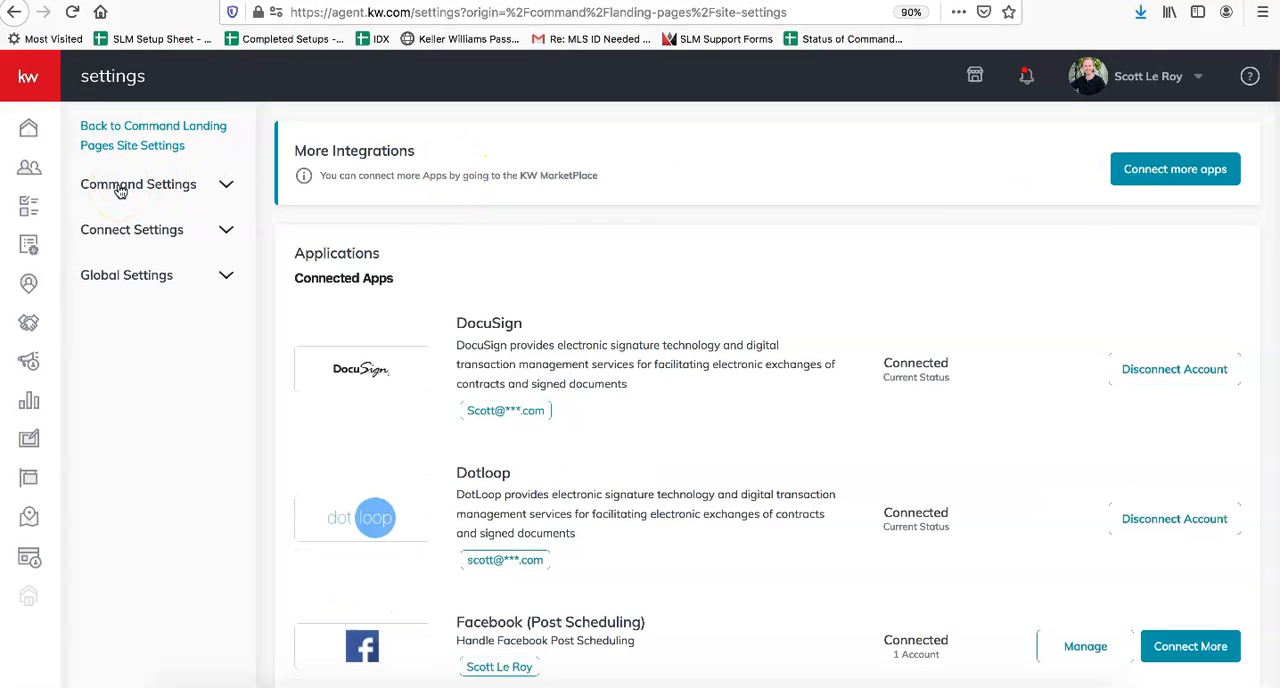
click(138, 184)
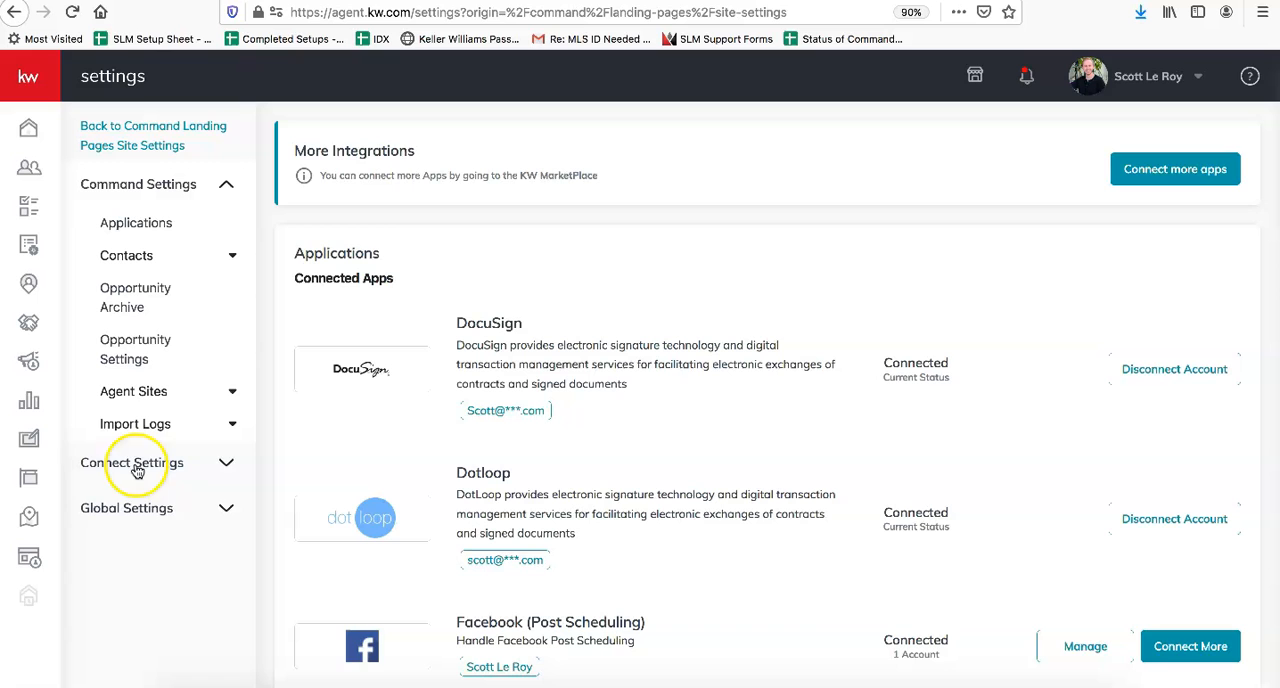
click(132, 462)
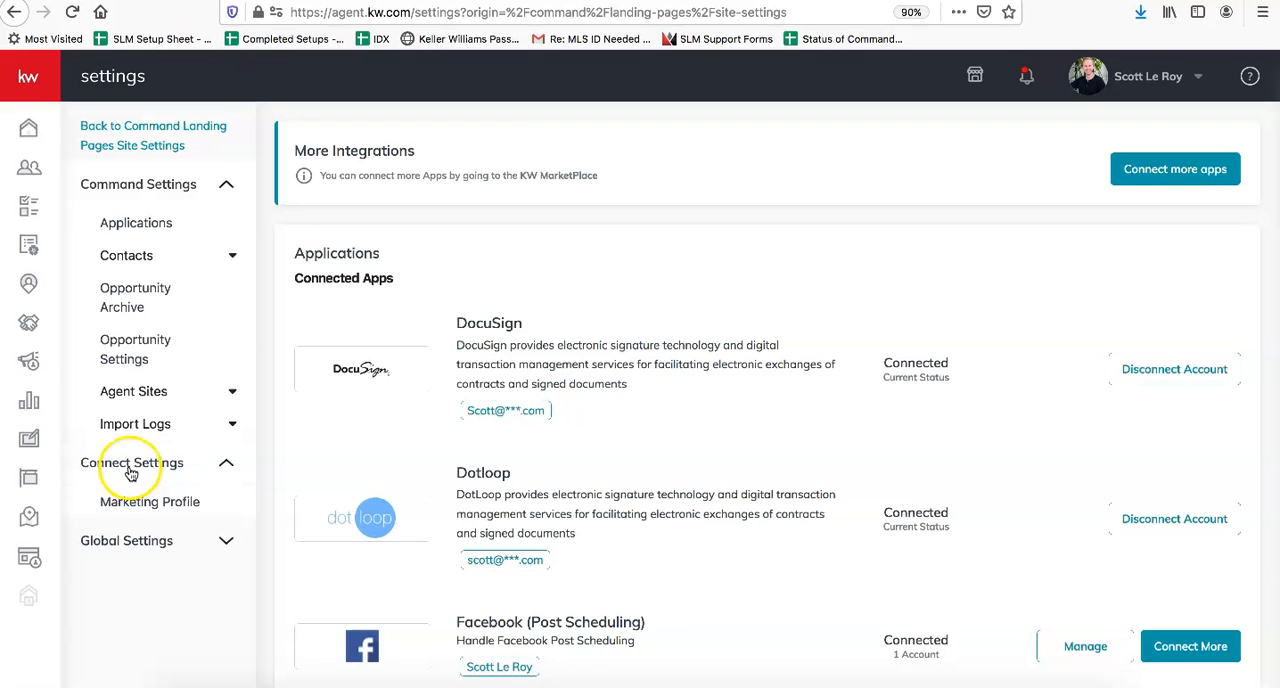
click(150, 500)
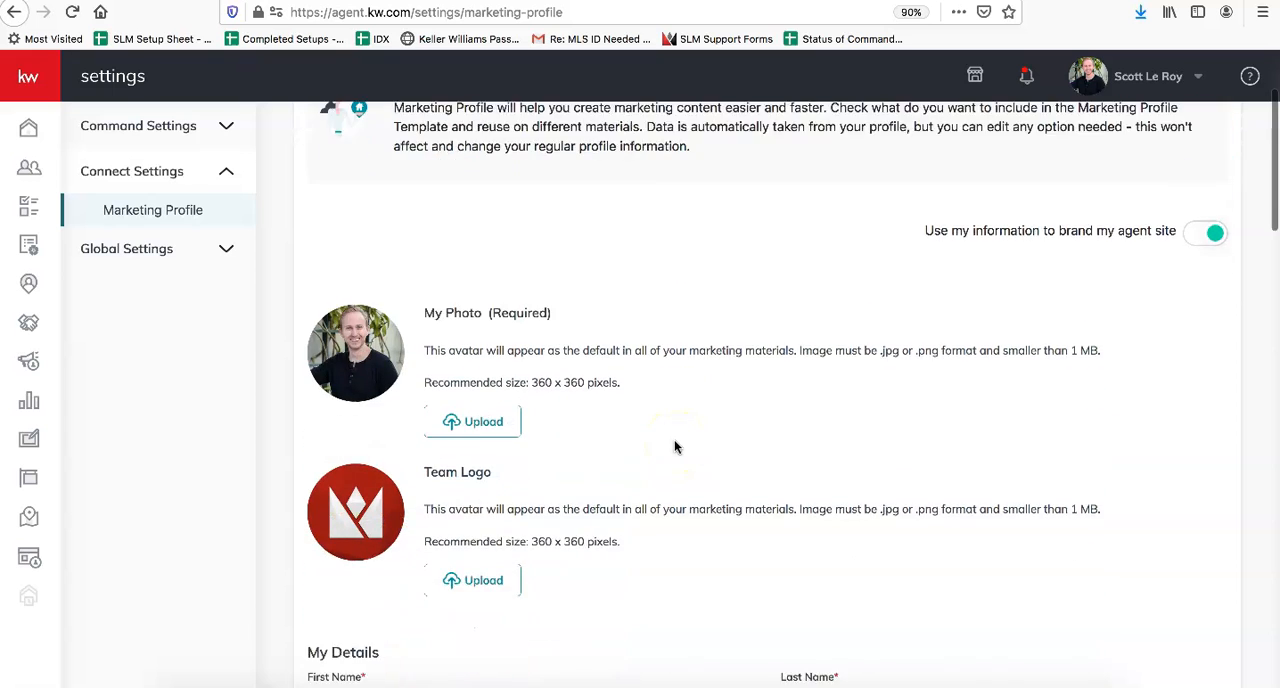
scroll(down, 3)
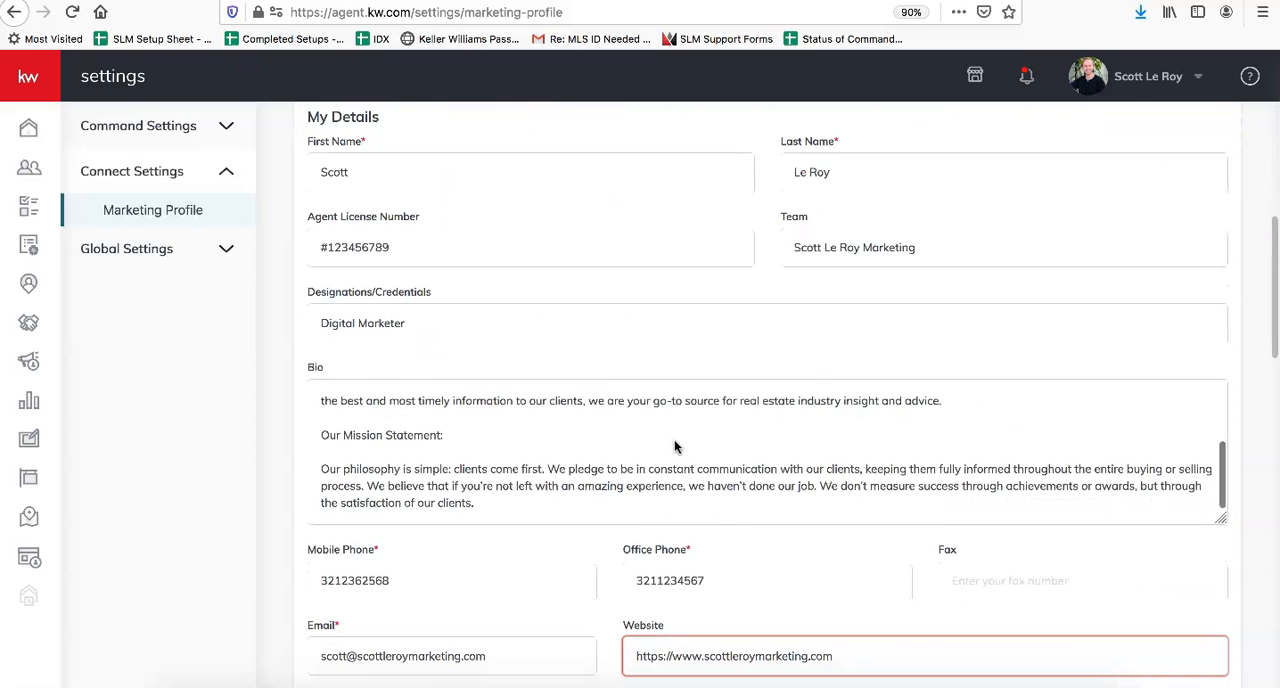
scroll(down, 3)
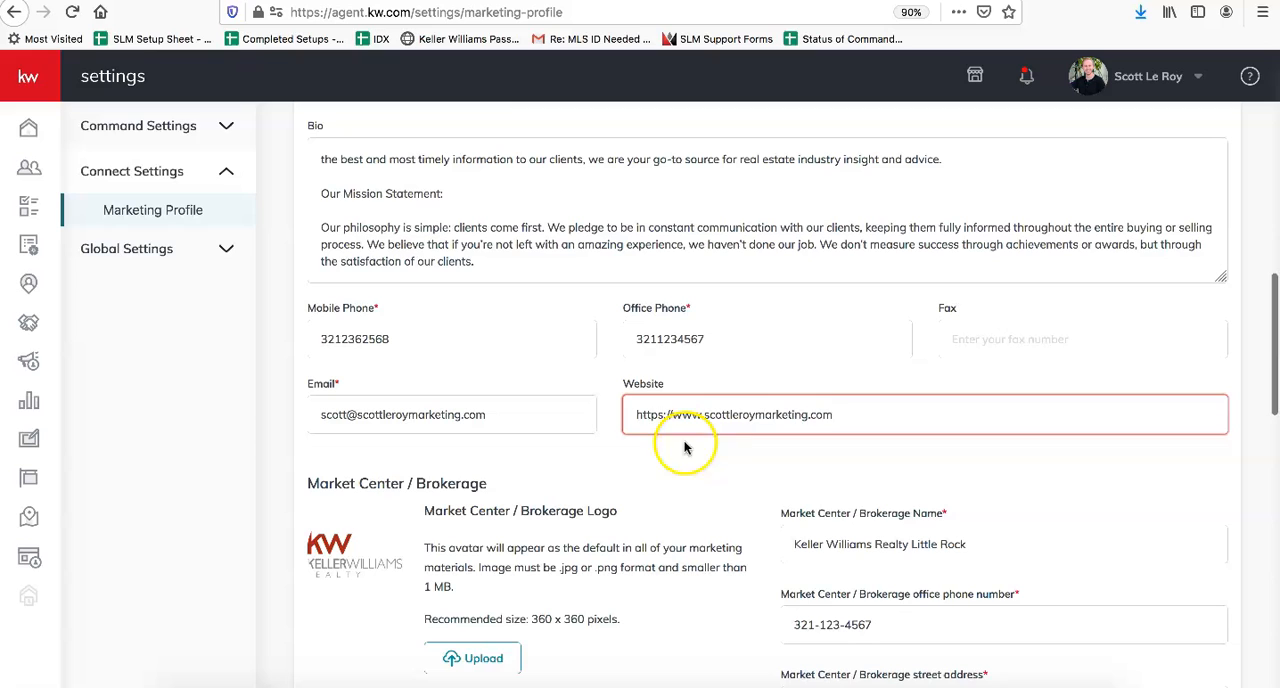
triple_click(732, 414)
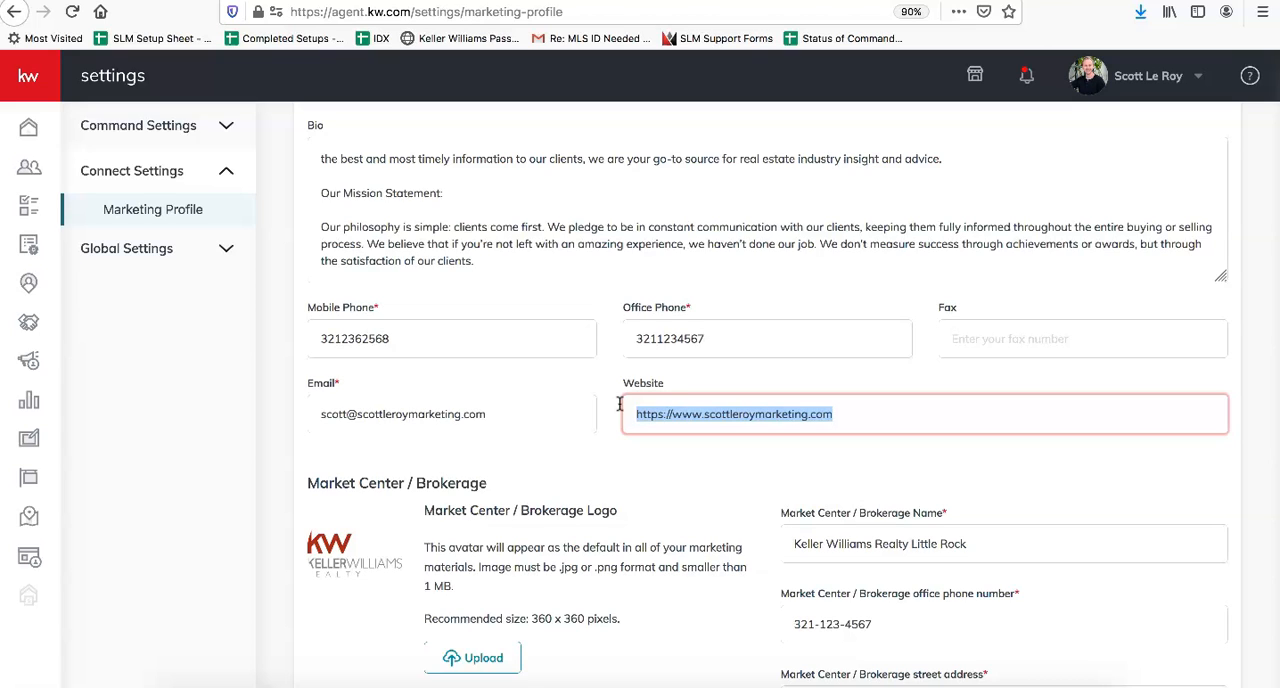
text(htt)
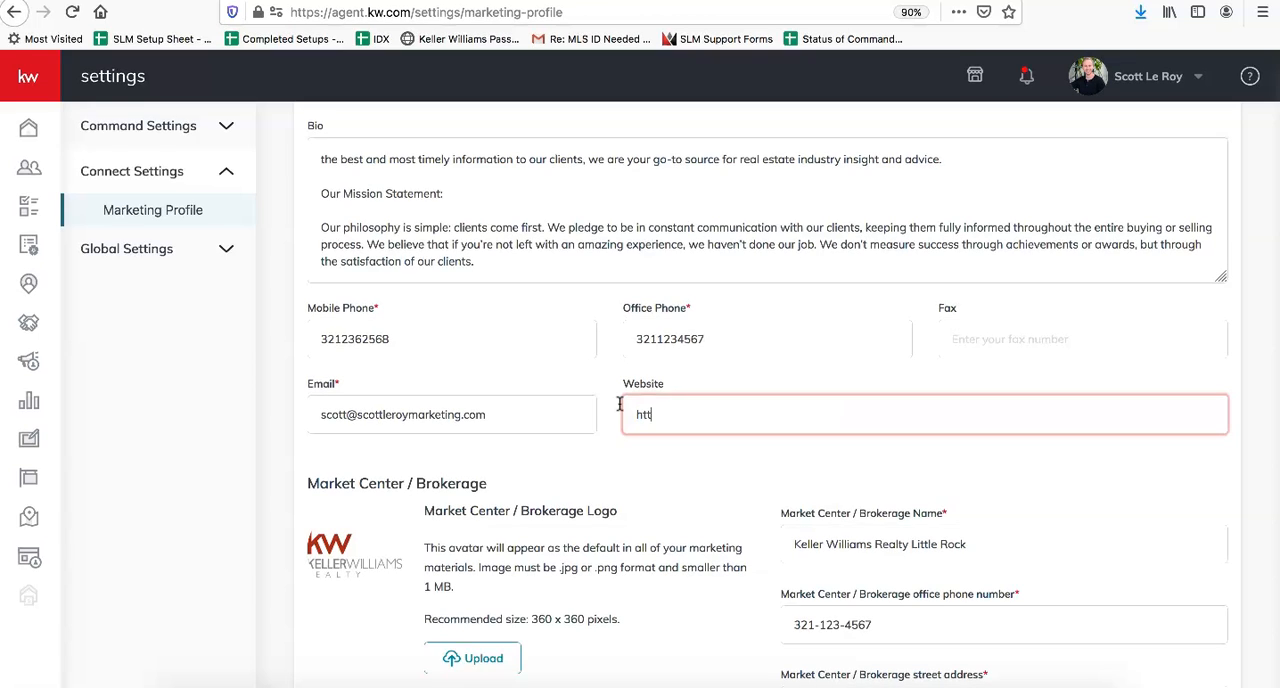
text(ps://)
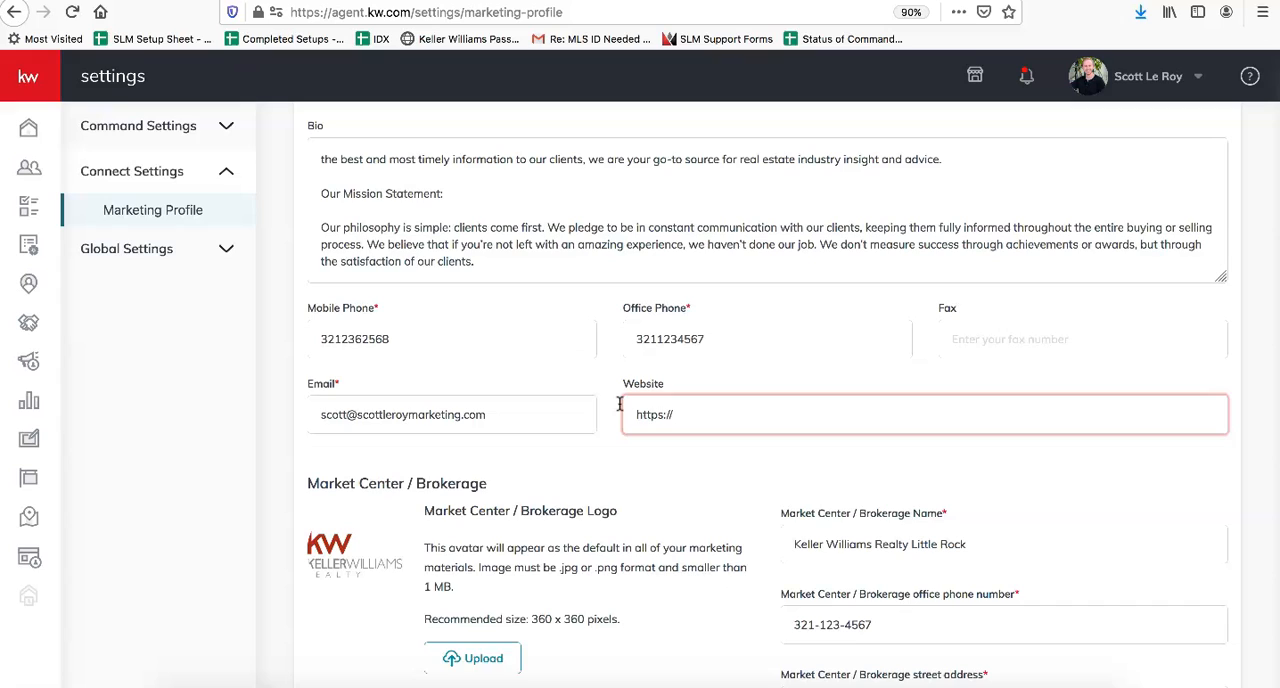
text(domain.kw.com)
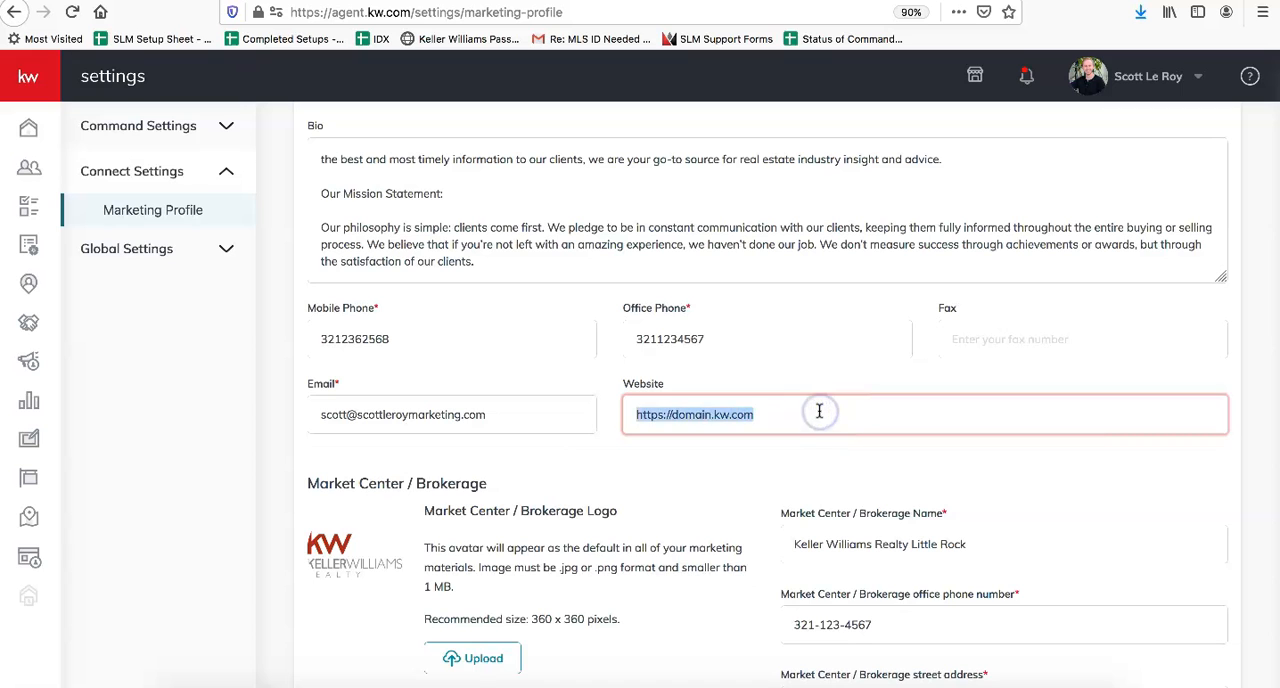
Step: Scroll through the rest of the marketing profile to its Save button
scroll(down, 3)
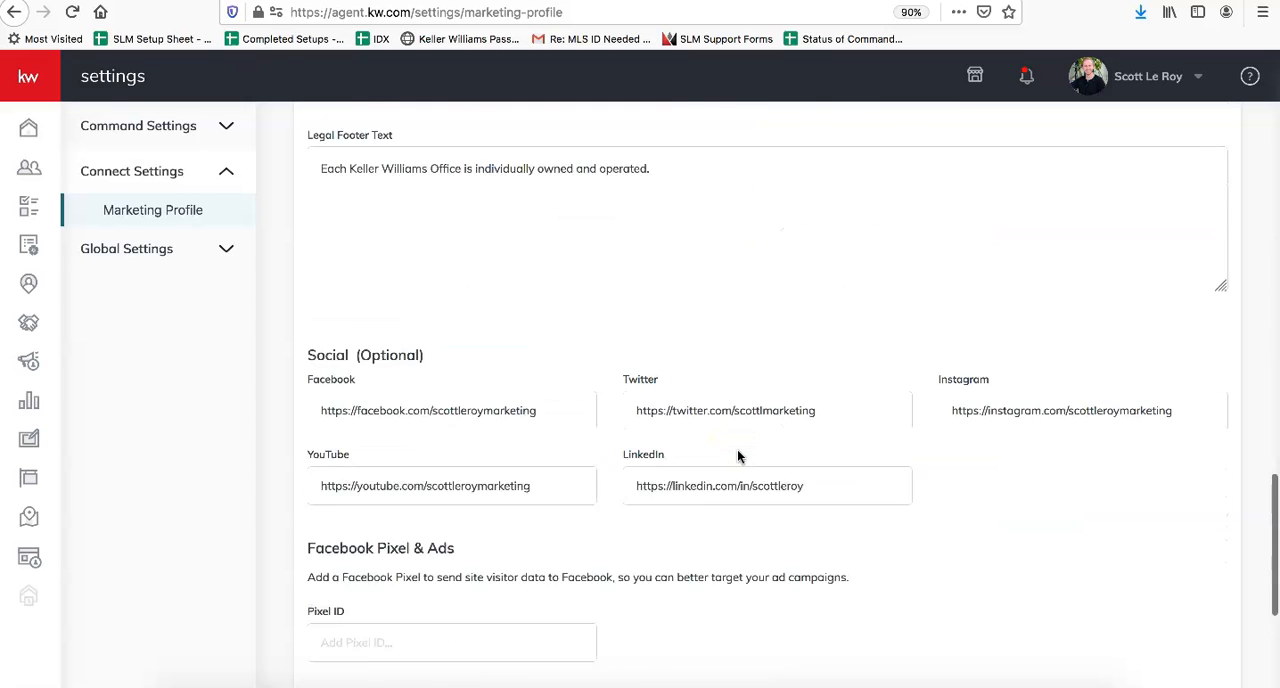
scroll(down, 3)
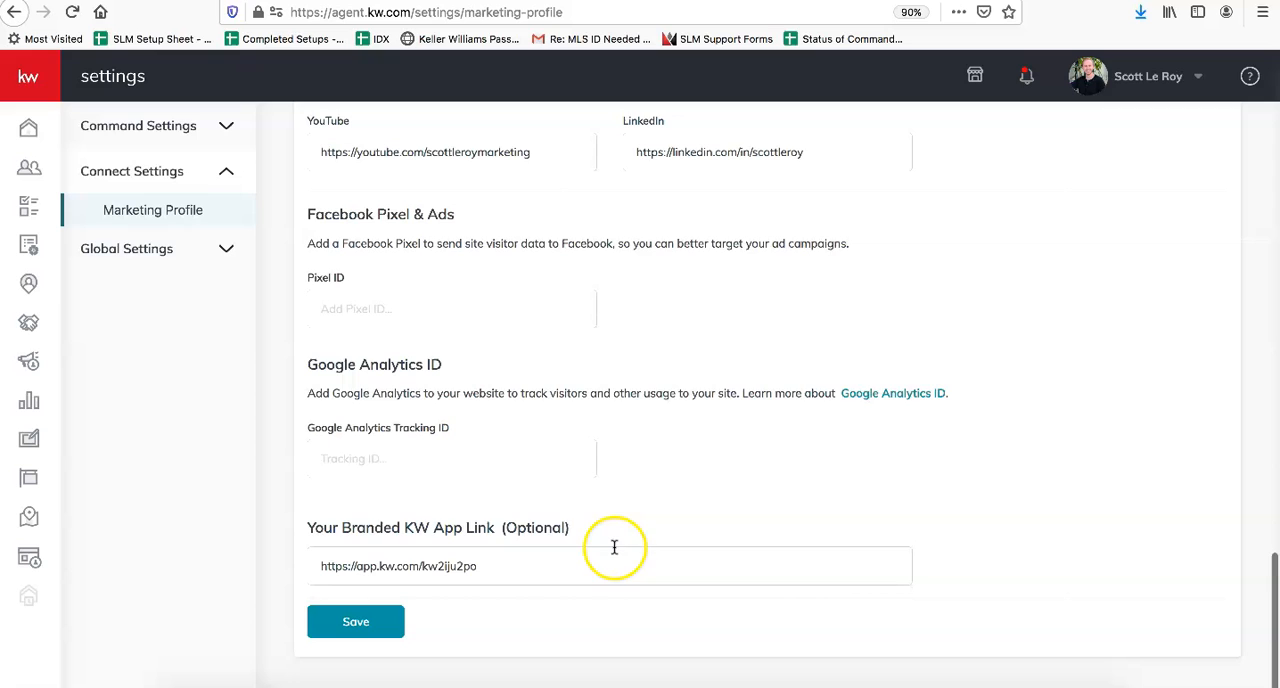
mouse_move(508, 476)
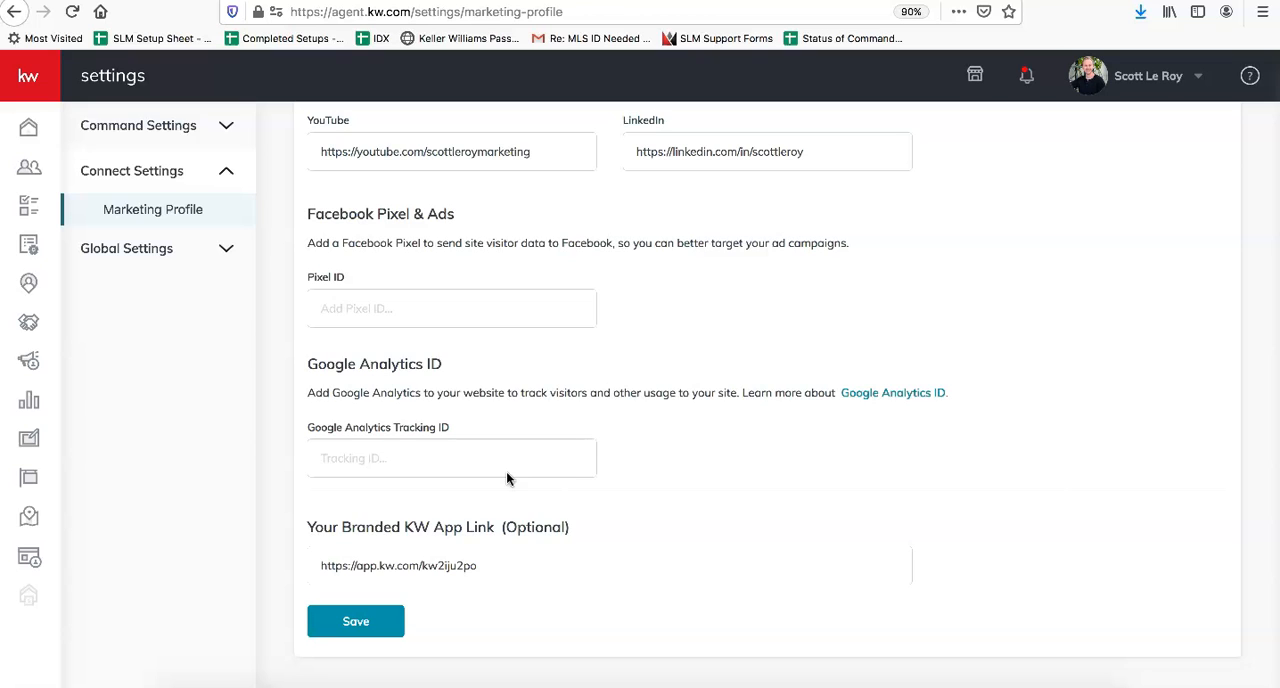
mouse_move(1004, 108)
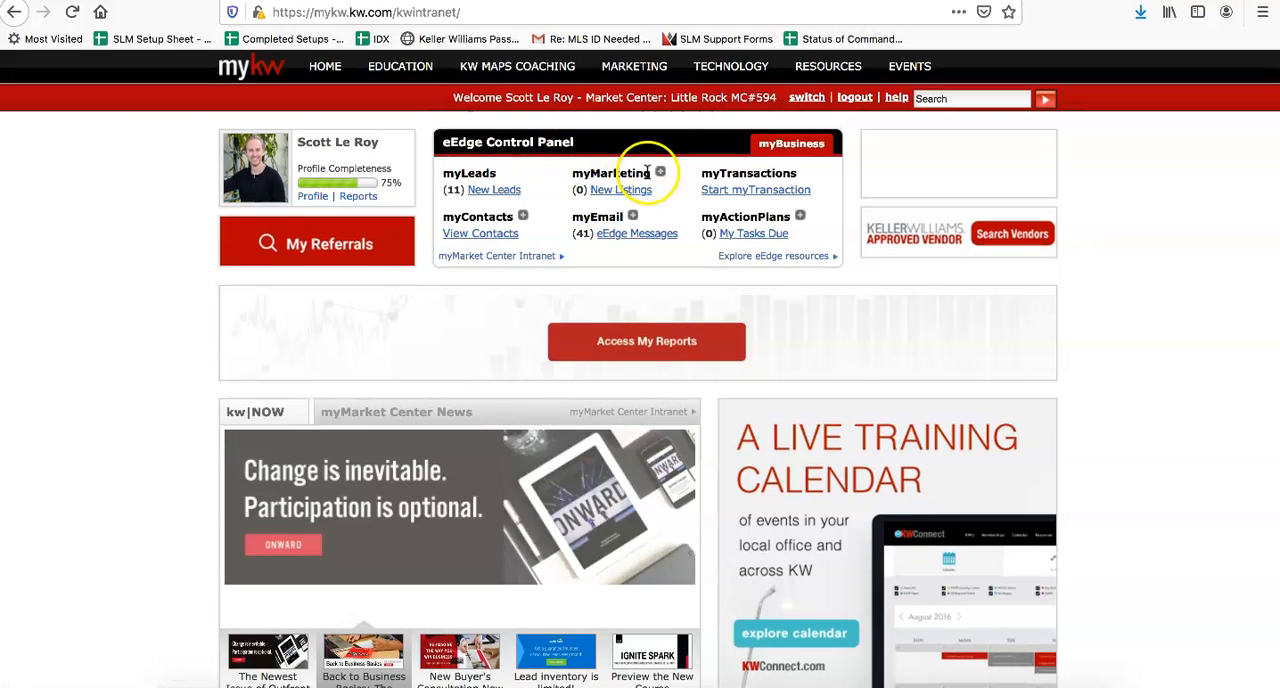
Step: Choose Manage eEdge Website from the myMarketing menu
click(612, 172)
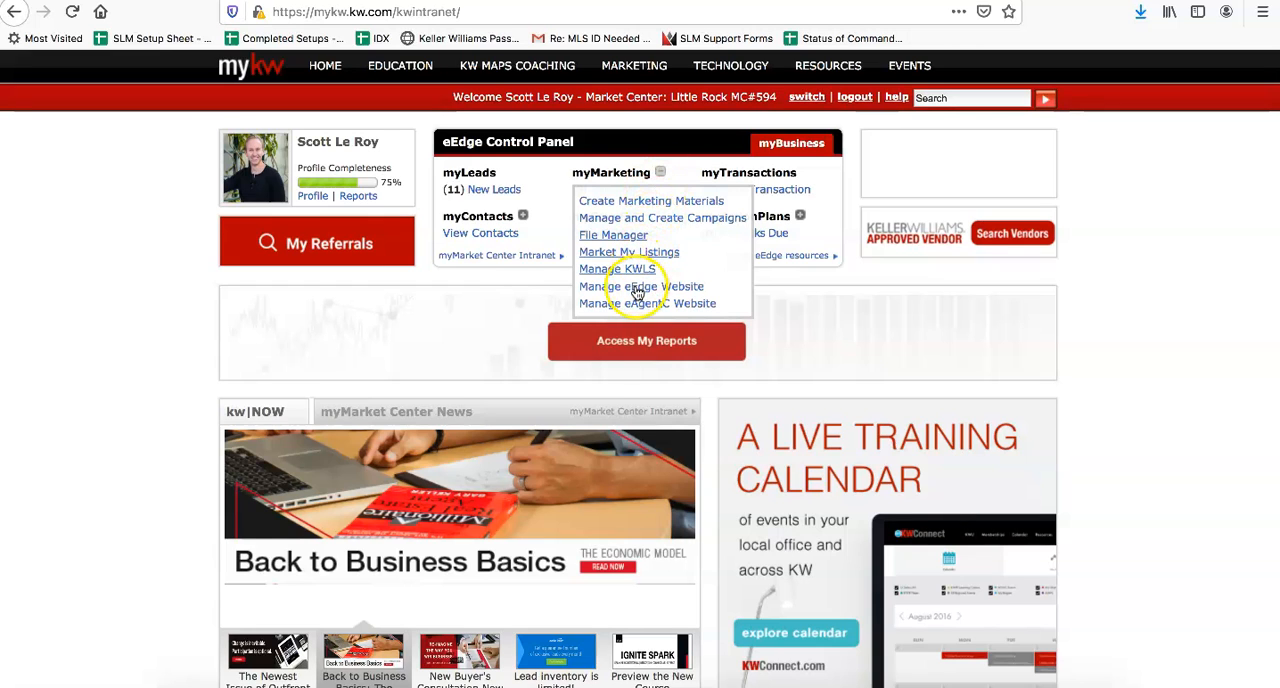
click(640, 286)
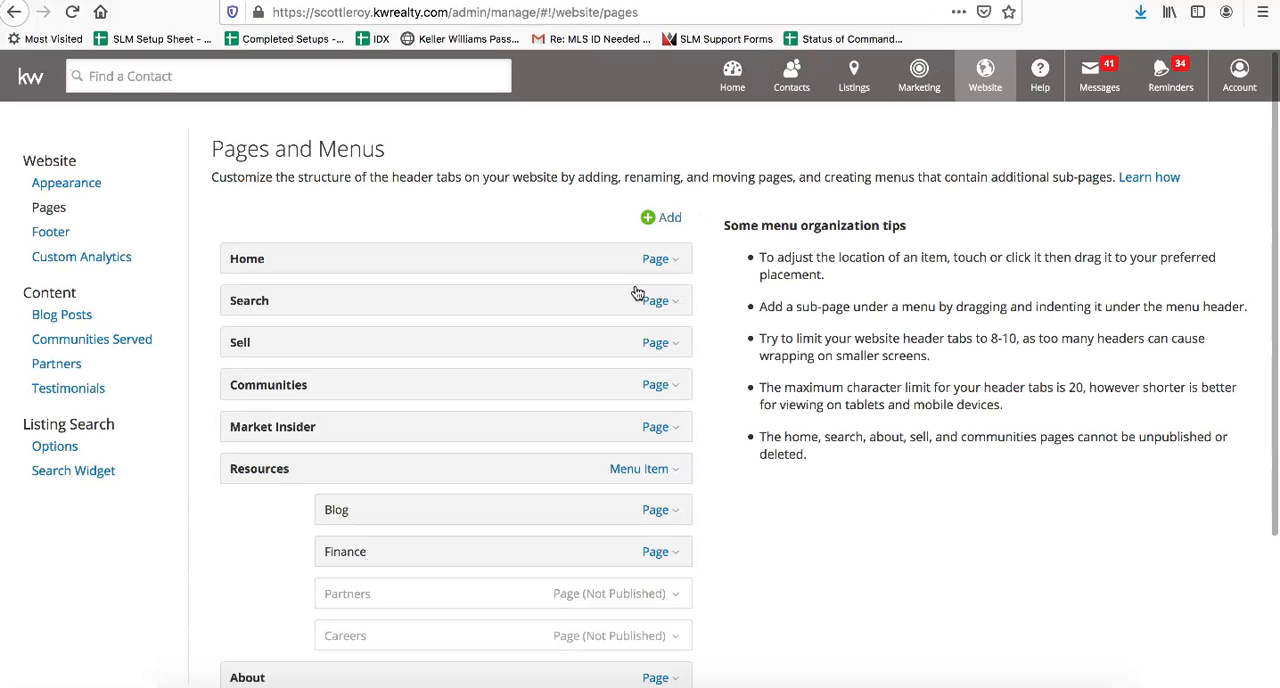
Step: Open My Account from the Account menu to reach the profile and marketing details
click(1238, 76)
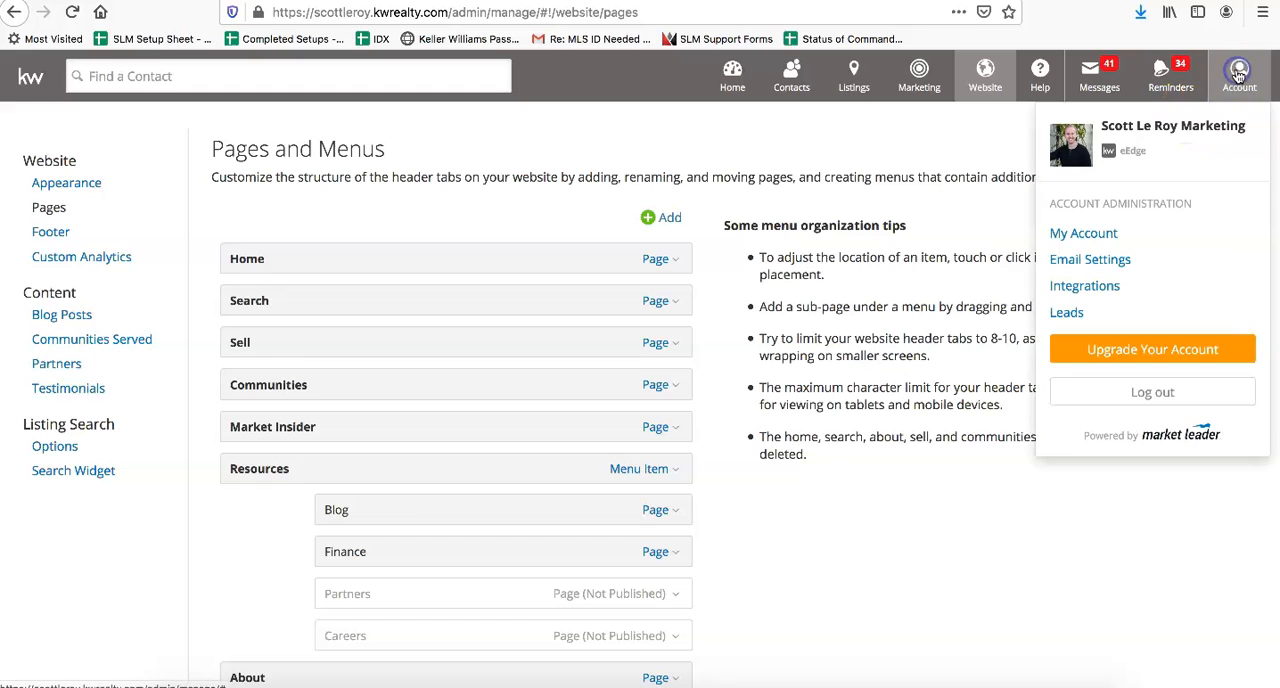
click(1084, 232)
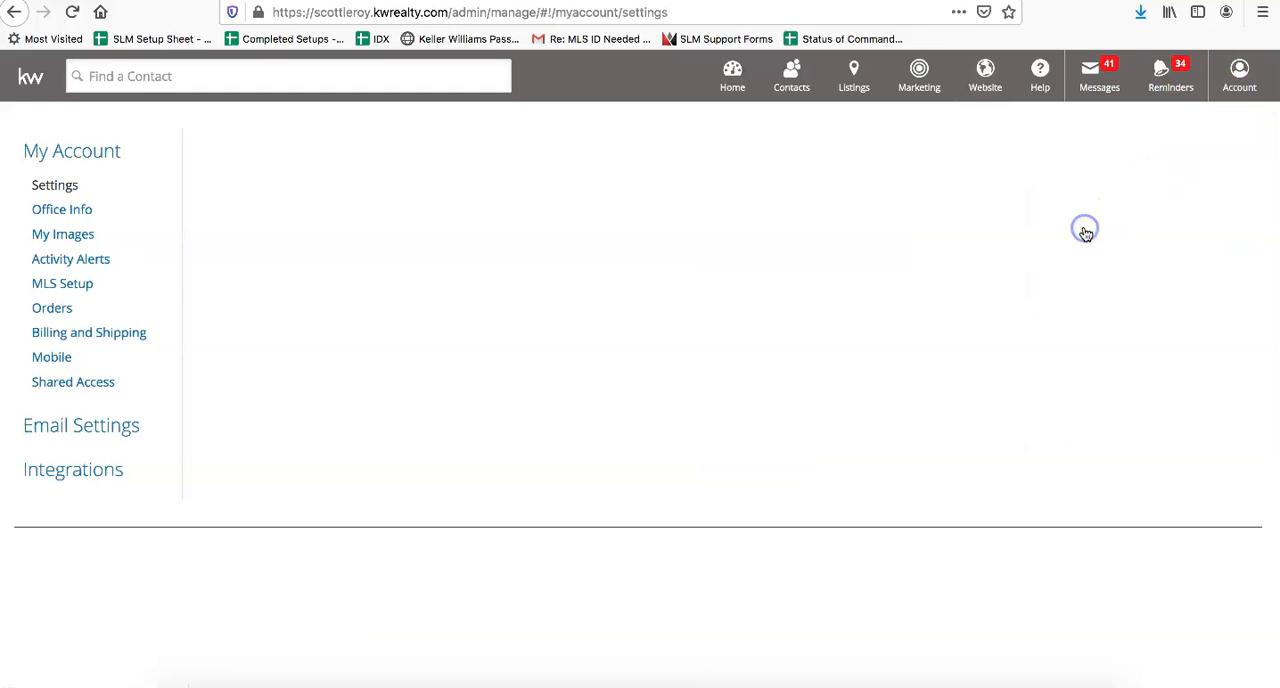
click(56, 184)
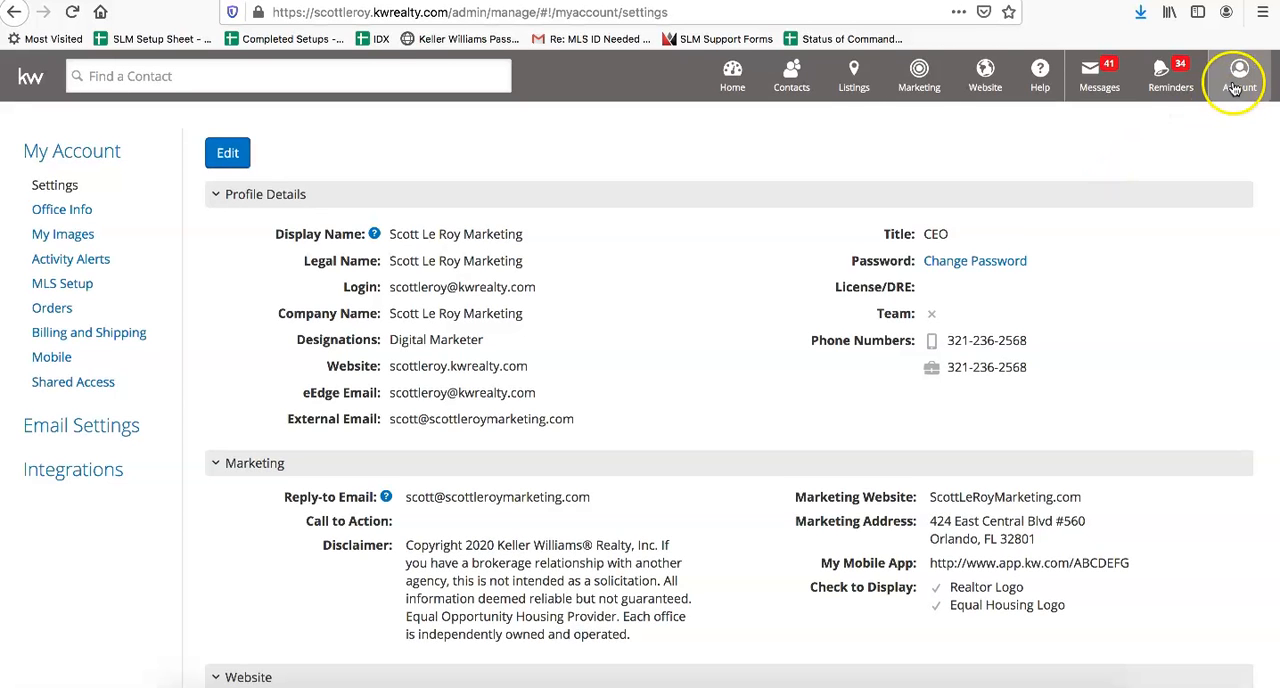
click(1238, 76)
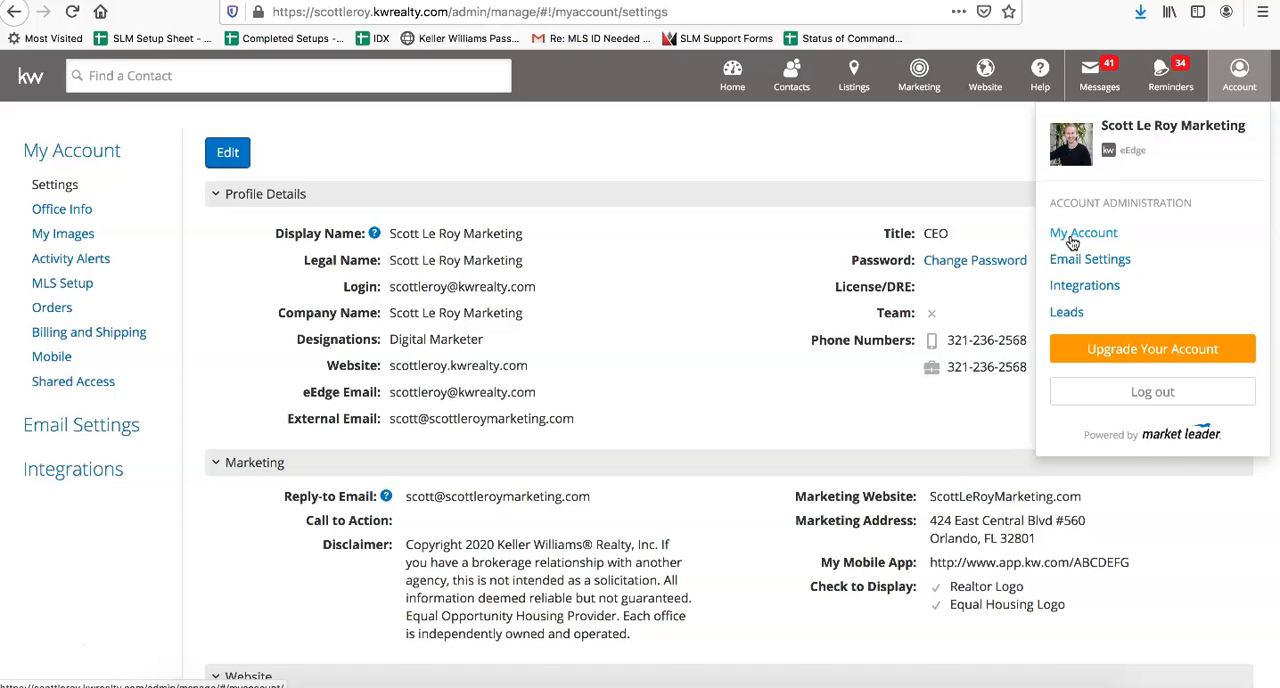
click(644, 130)
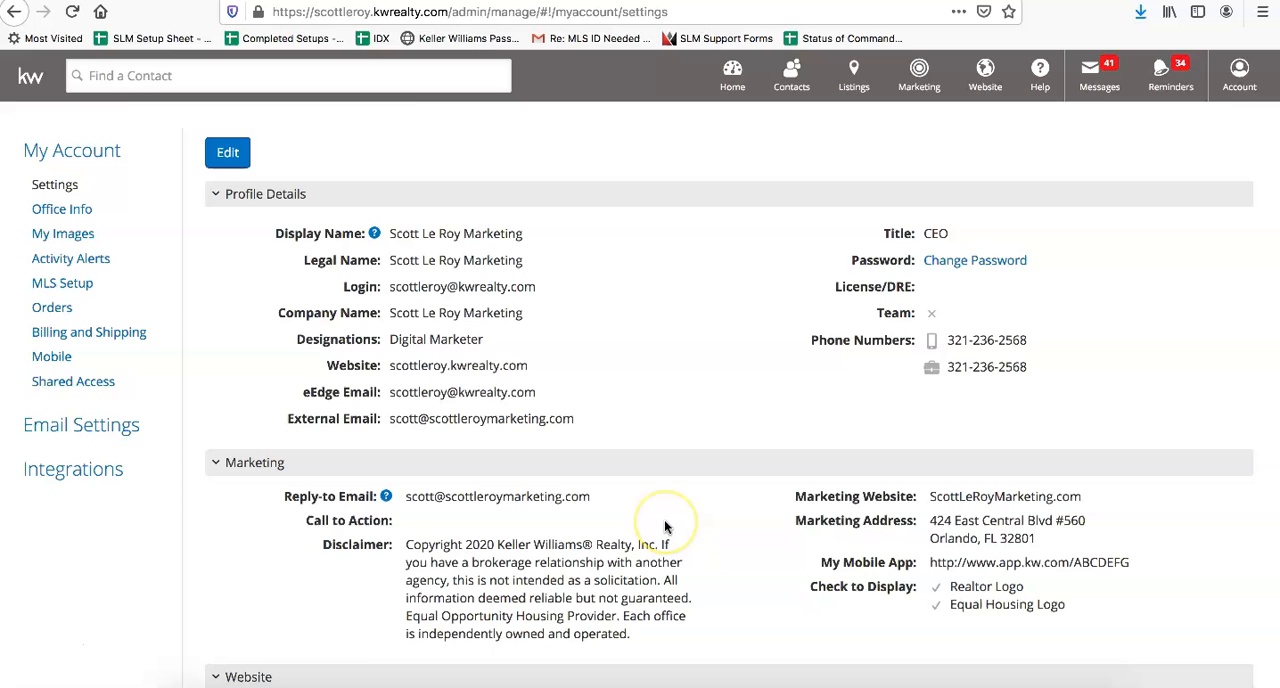
mouse_move(664, 524)
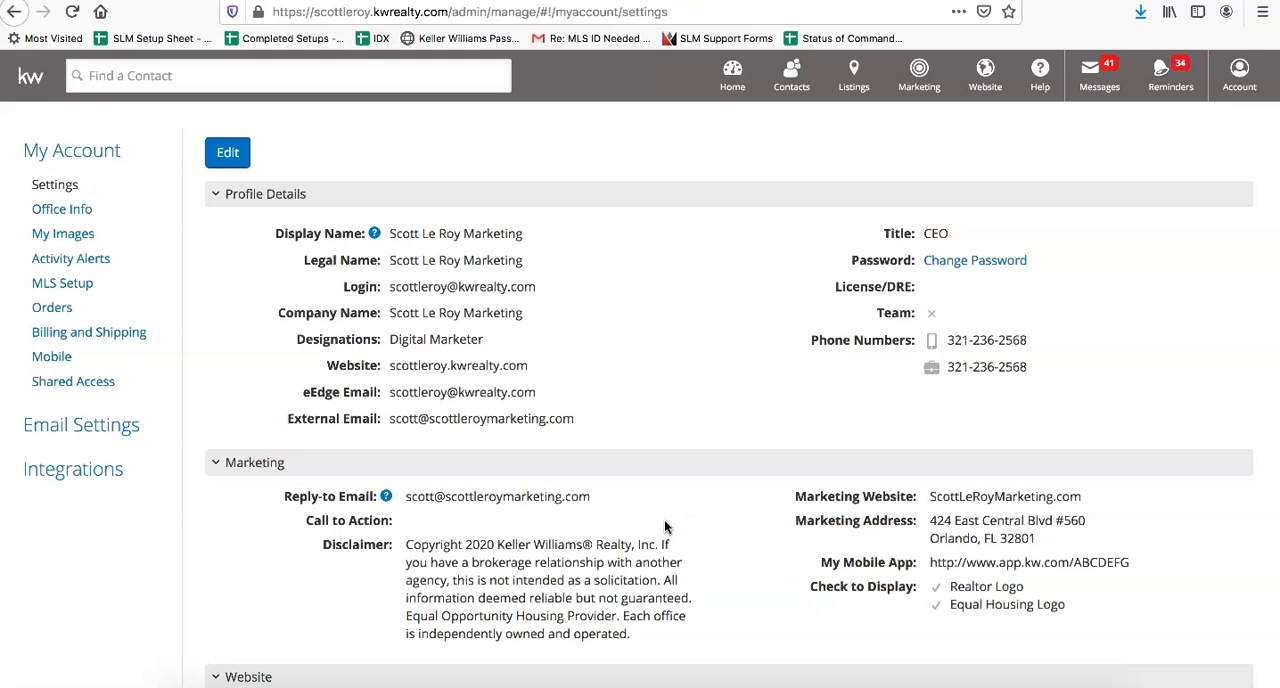
mouse_move(670, 264)
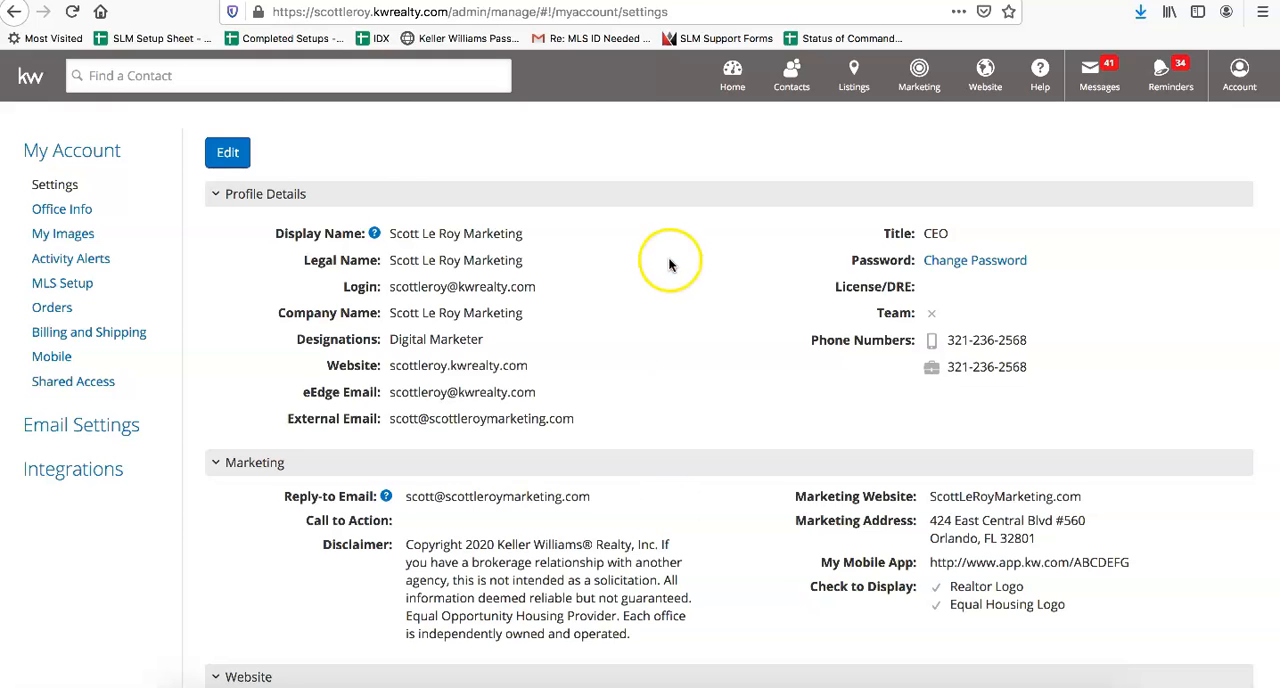
Step: Edit the eEdge account profile's Marketing Website field and save, confirming the profile updated successfully
click(228, 152)
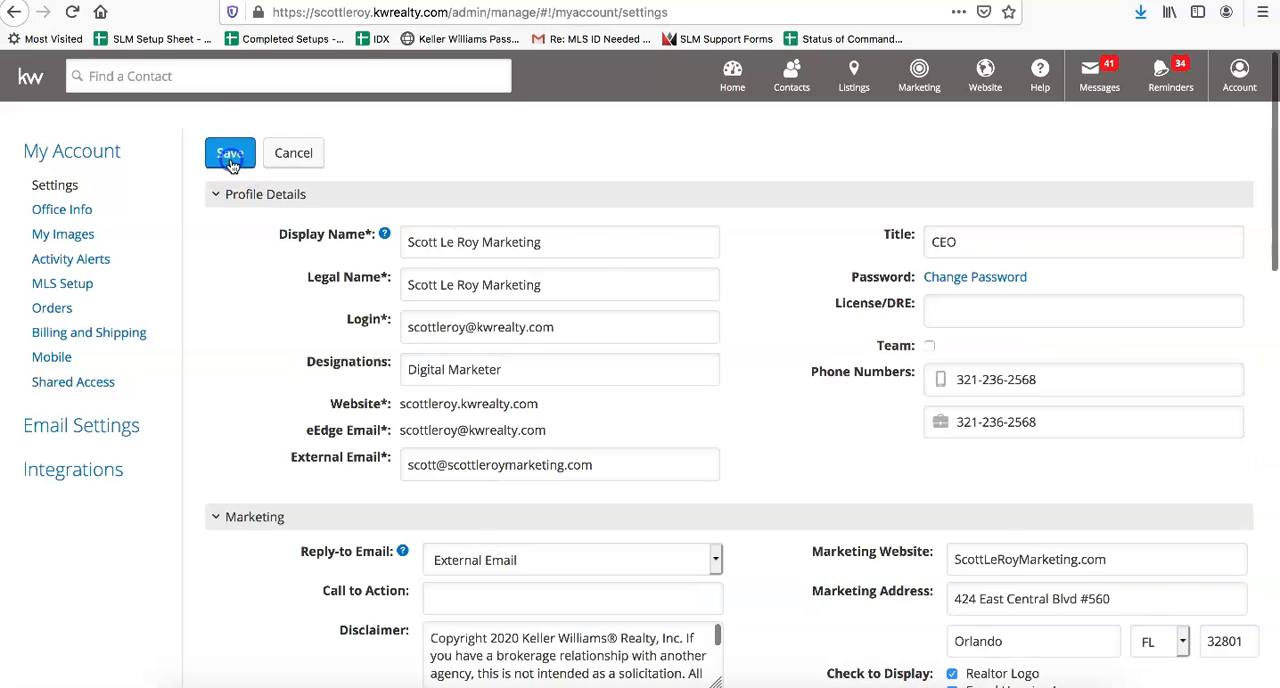
click(1008, 560)
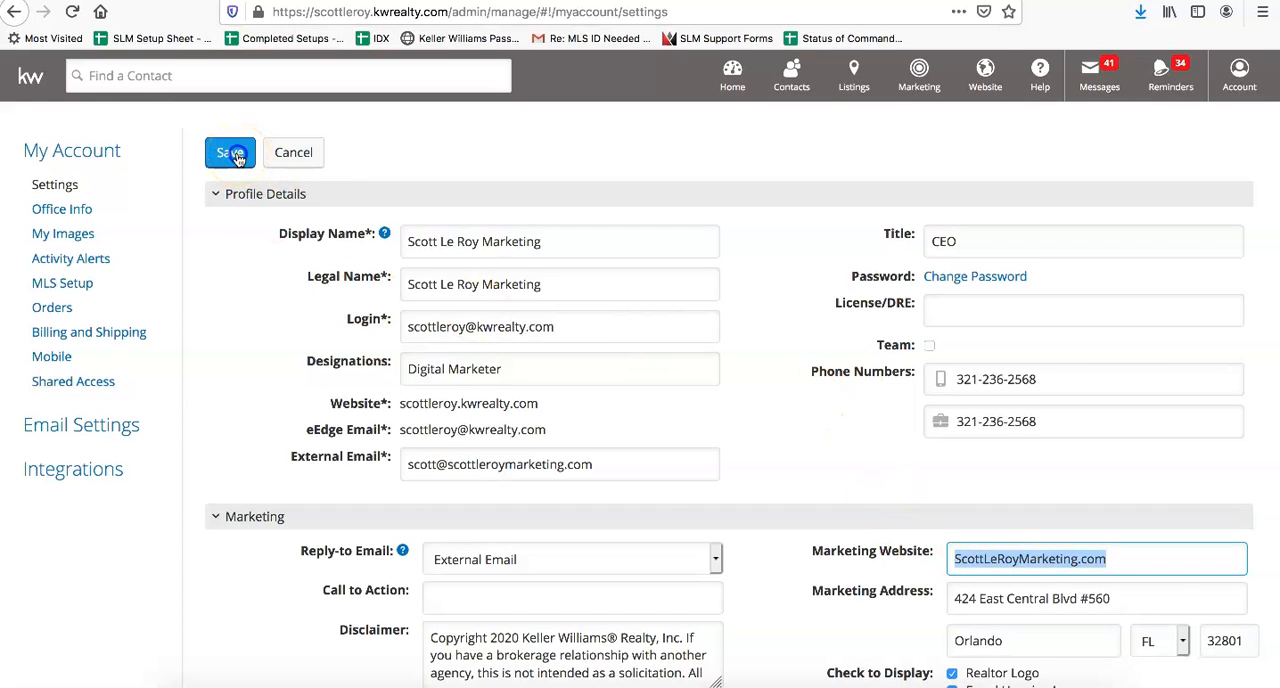
click(230, 152)
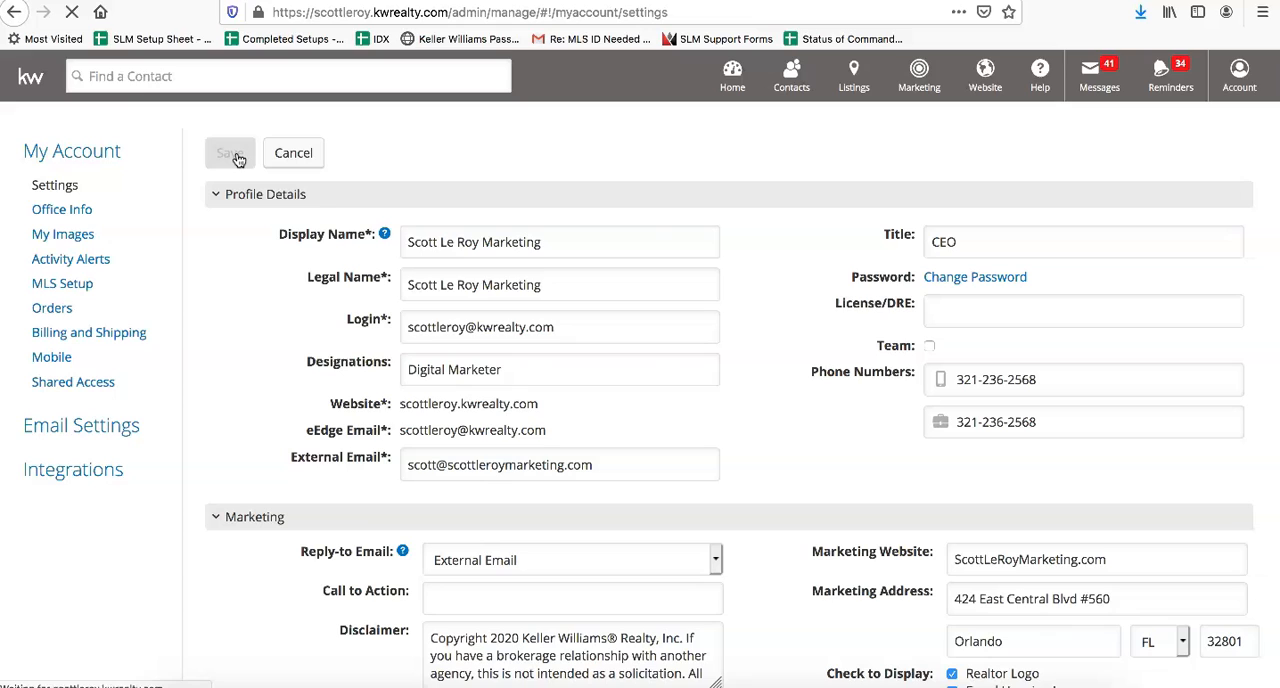
click(230, 152)
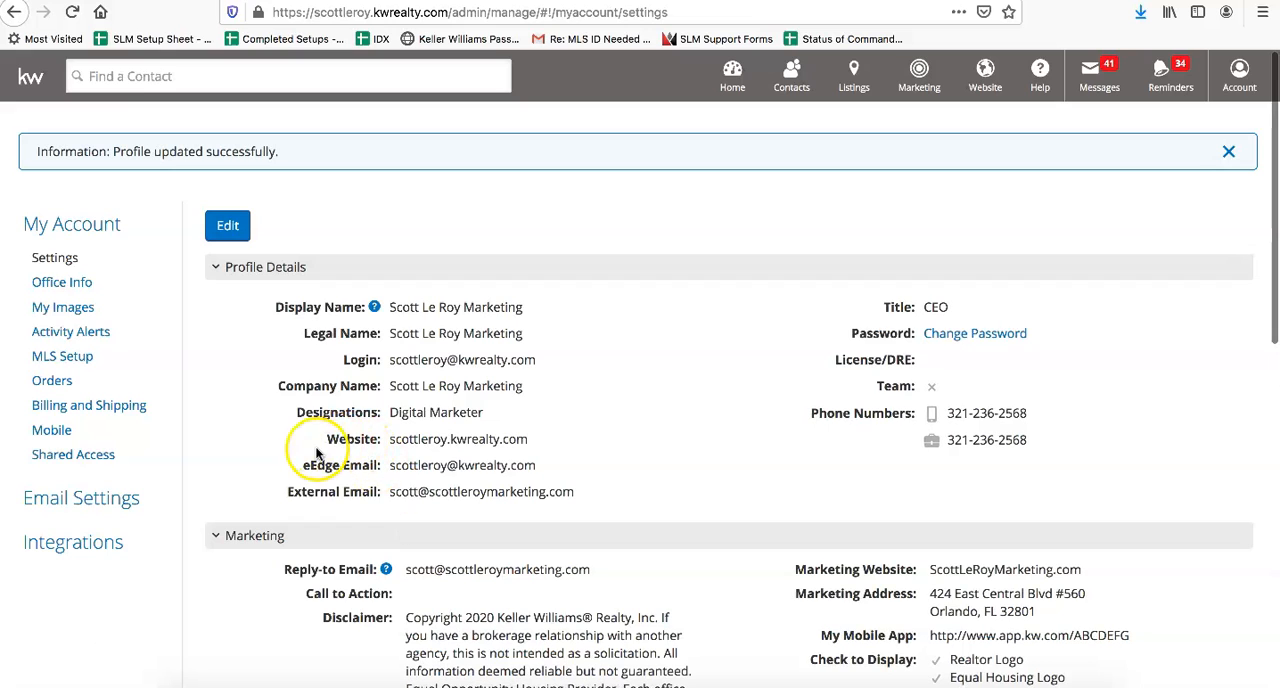
double_click(458, 440)
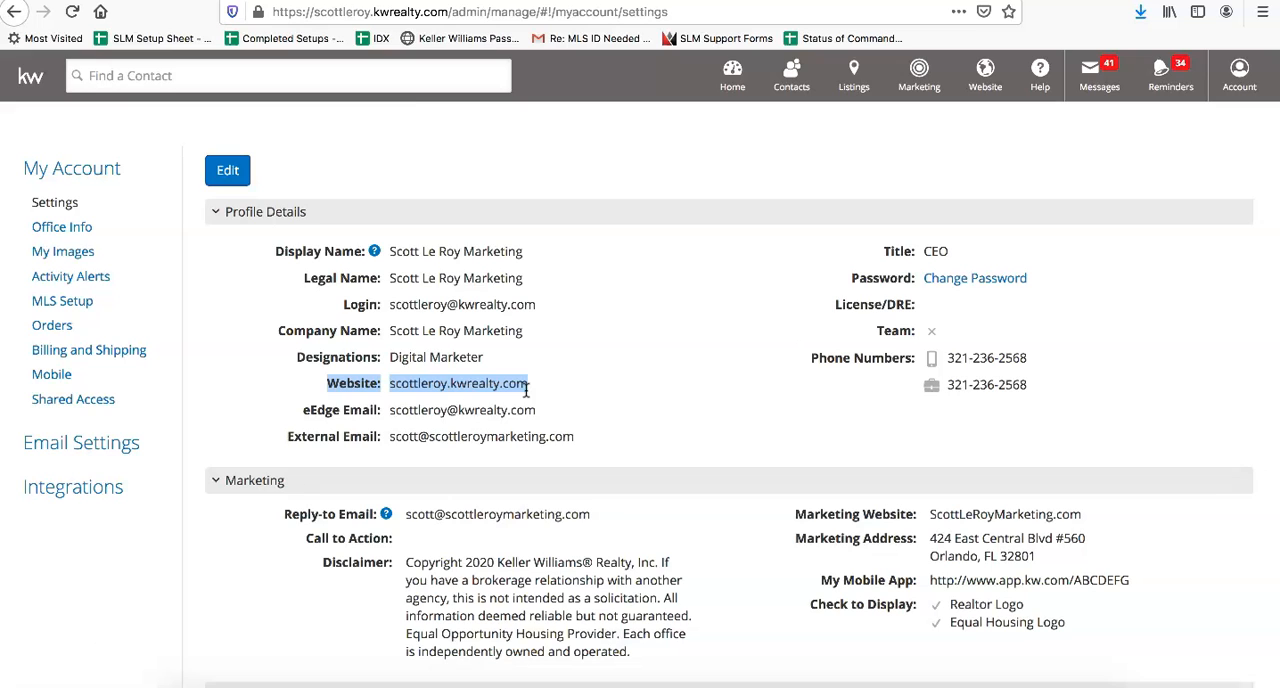
mouse_move(792, 514)
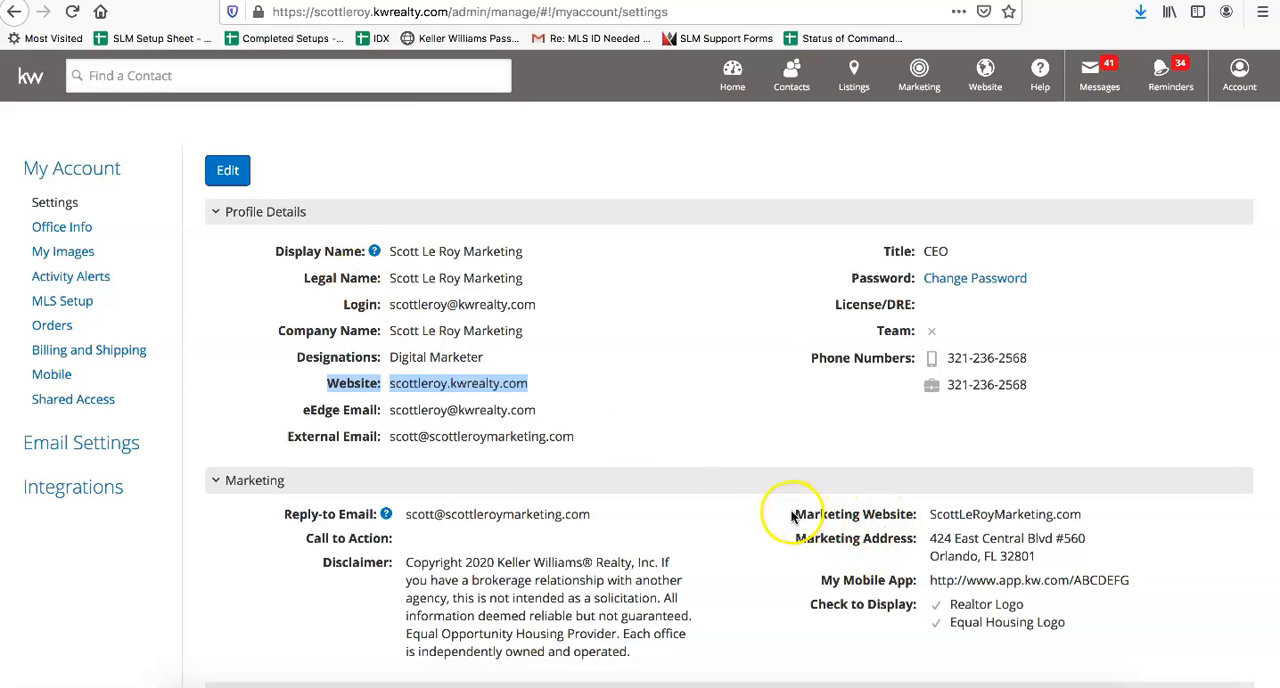